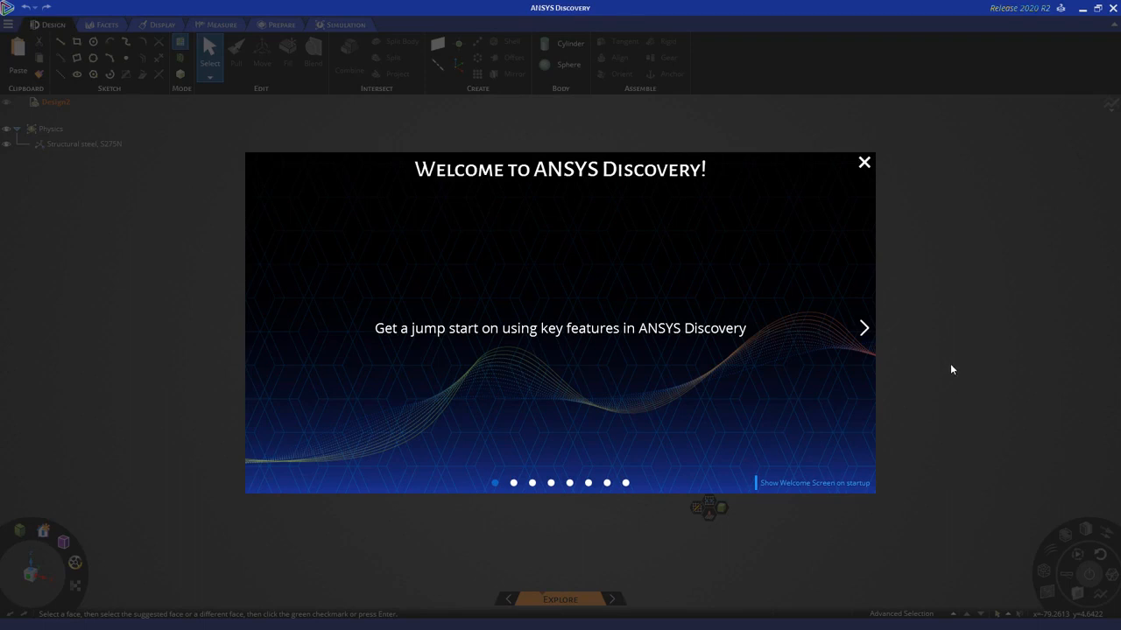
pyautogui.moveTo(913, 343)
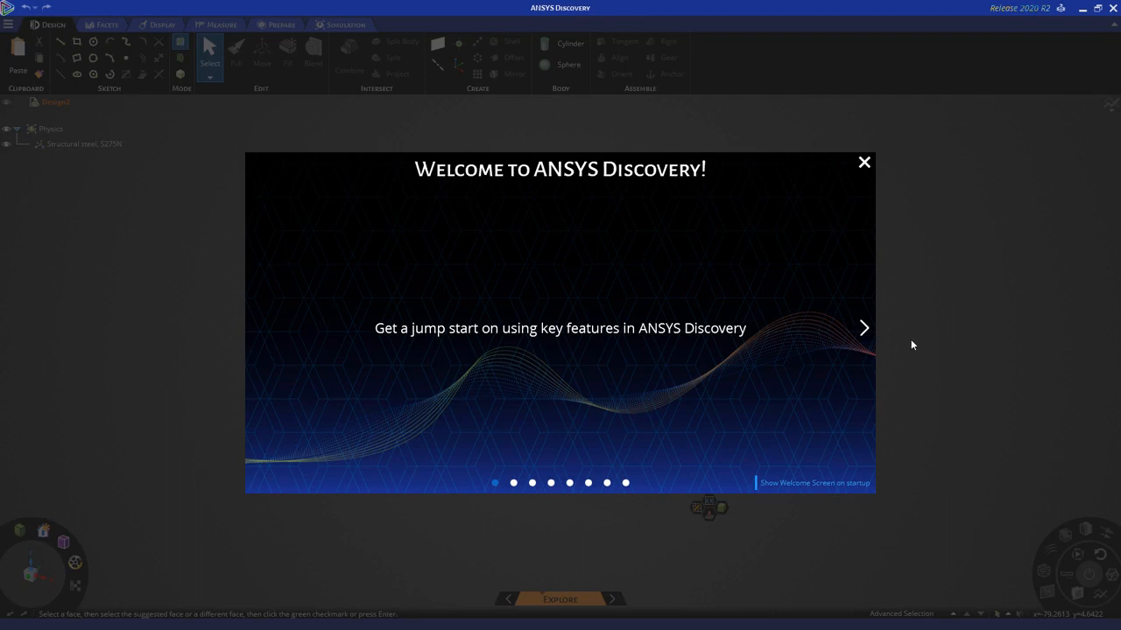
# - Advance through the welcome slides — product stages, interface, selection tips, help — to the Next Steps slide
pyautogui.click(862, 327)
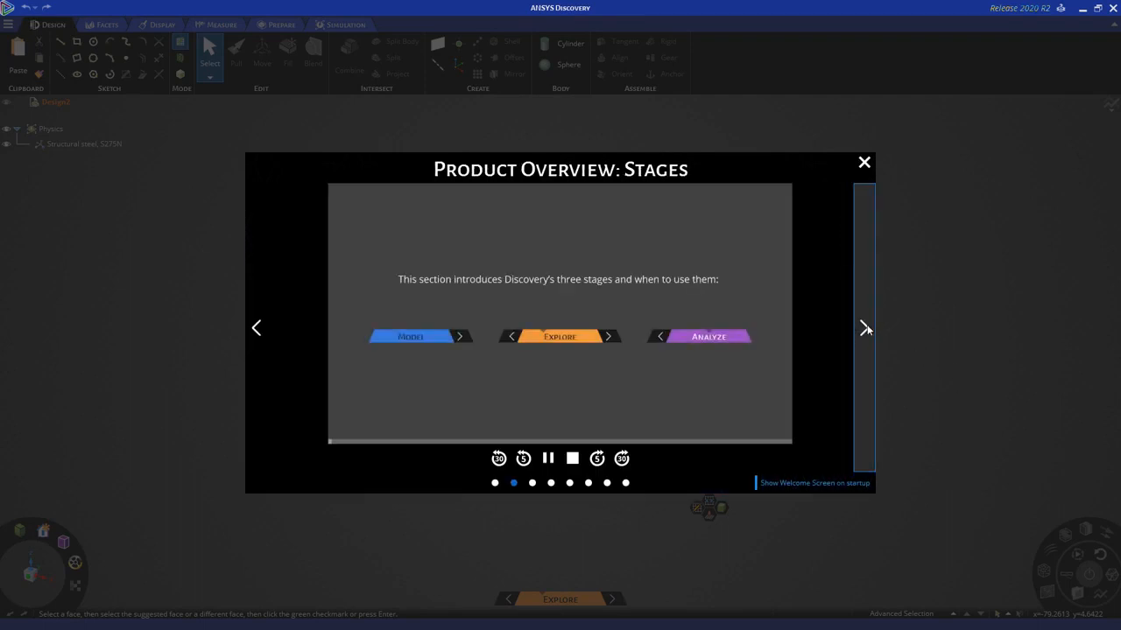
pyautogui.click(865, 329)
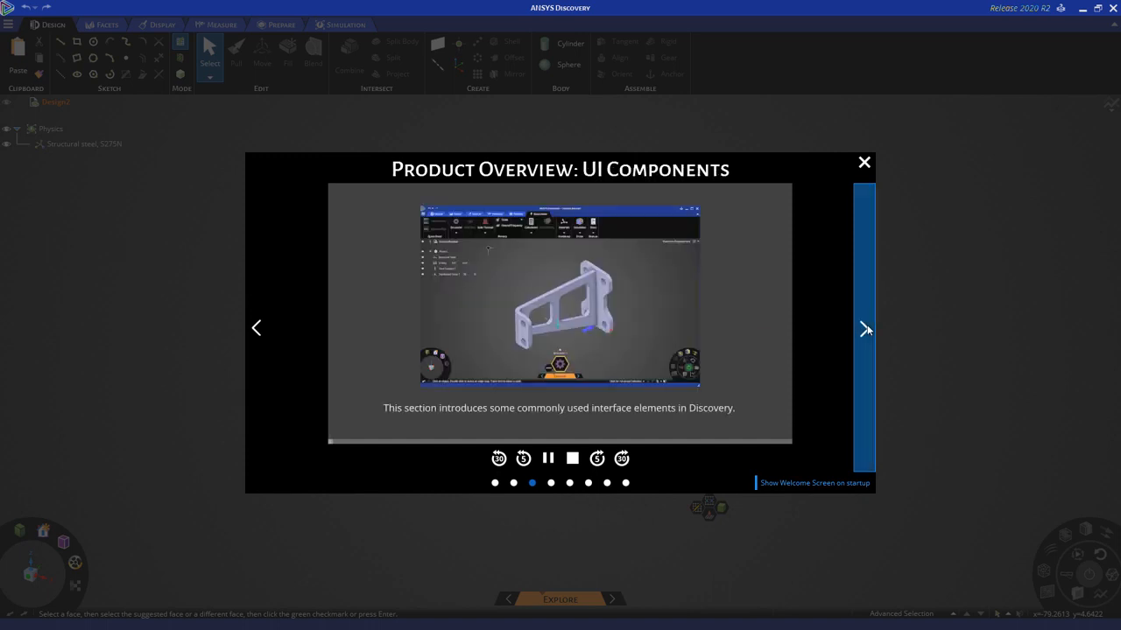
pyautogui.click(865, 330)
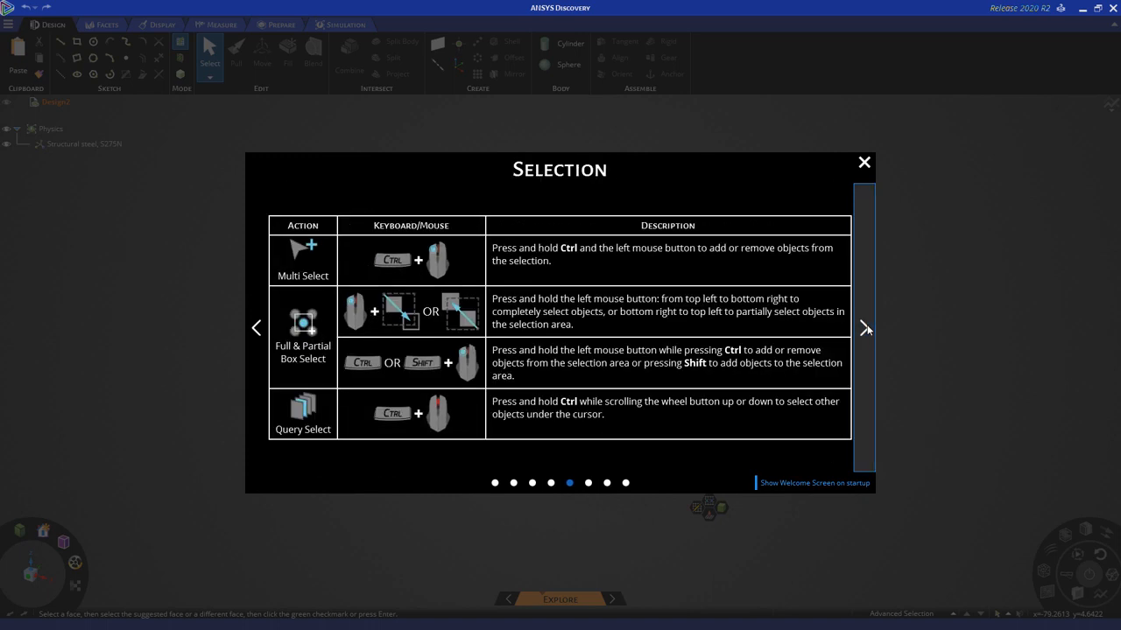
pyautogui.click(866, 328)
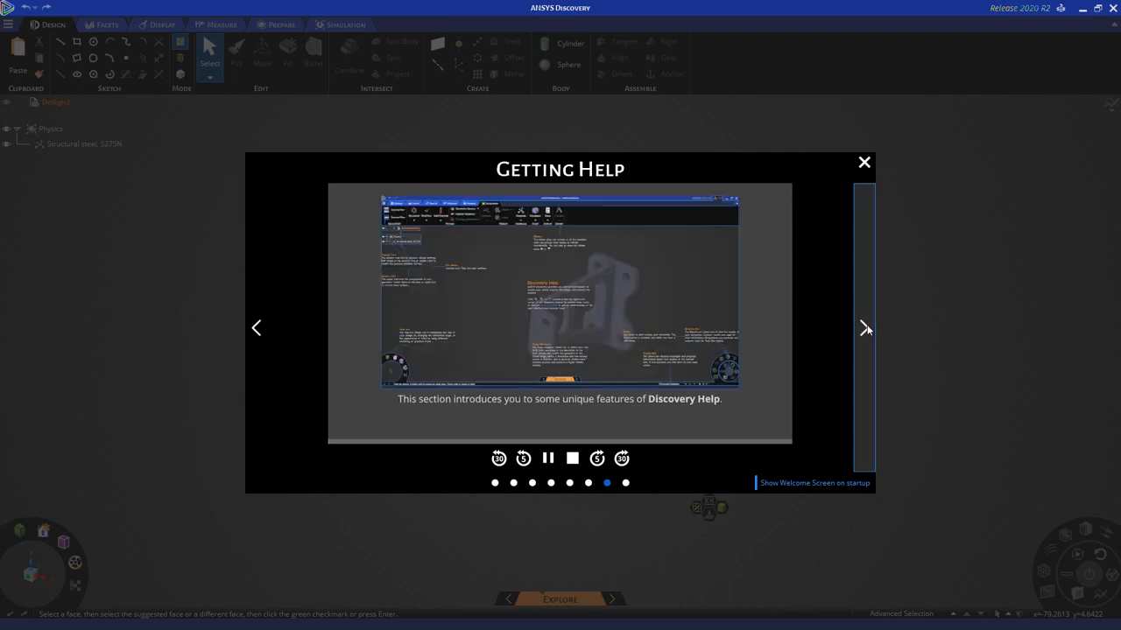
pyautogui.click(865, 328)
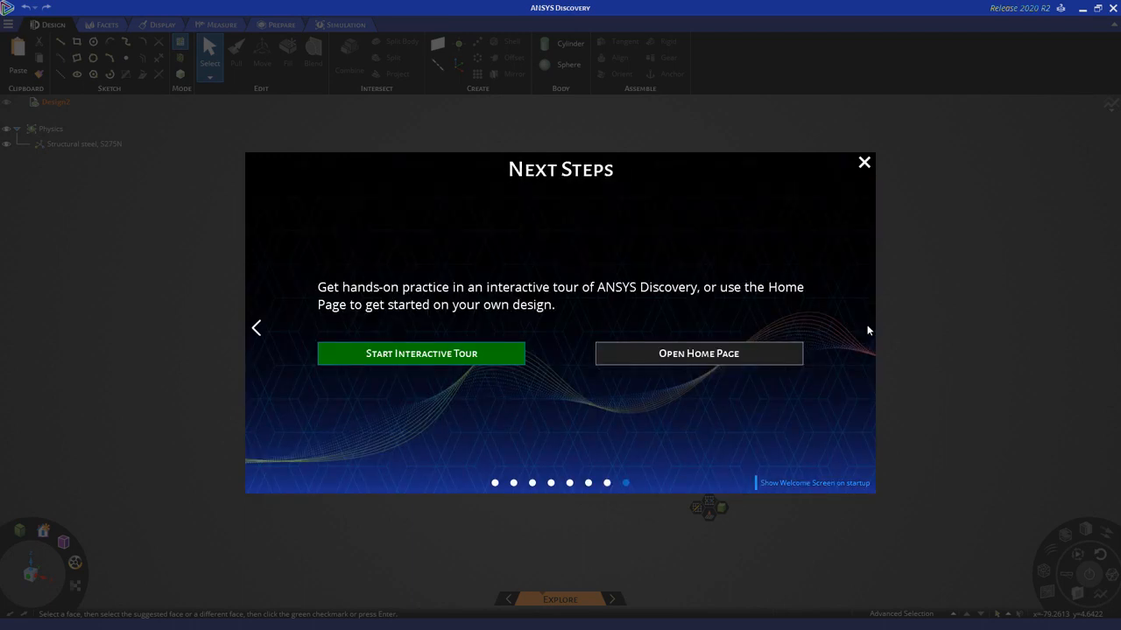
pyautogui.moveTo(700, 363)
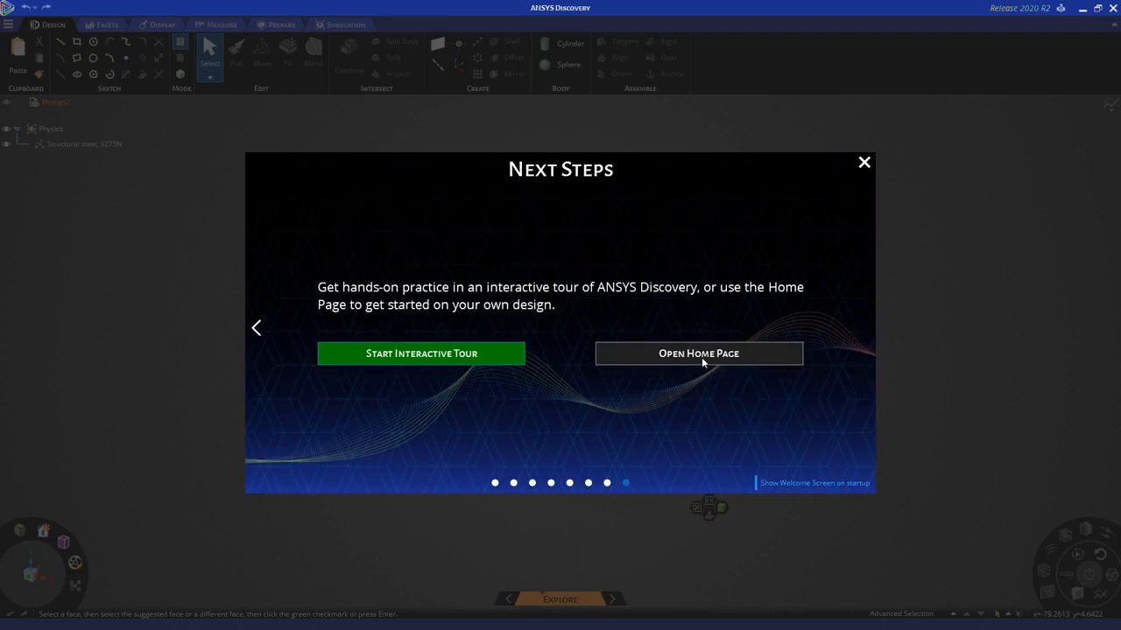
# - From the home page, browse for a Discovery file and load the Disco Duct with Vane model
pyautogui.click(697, 353)
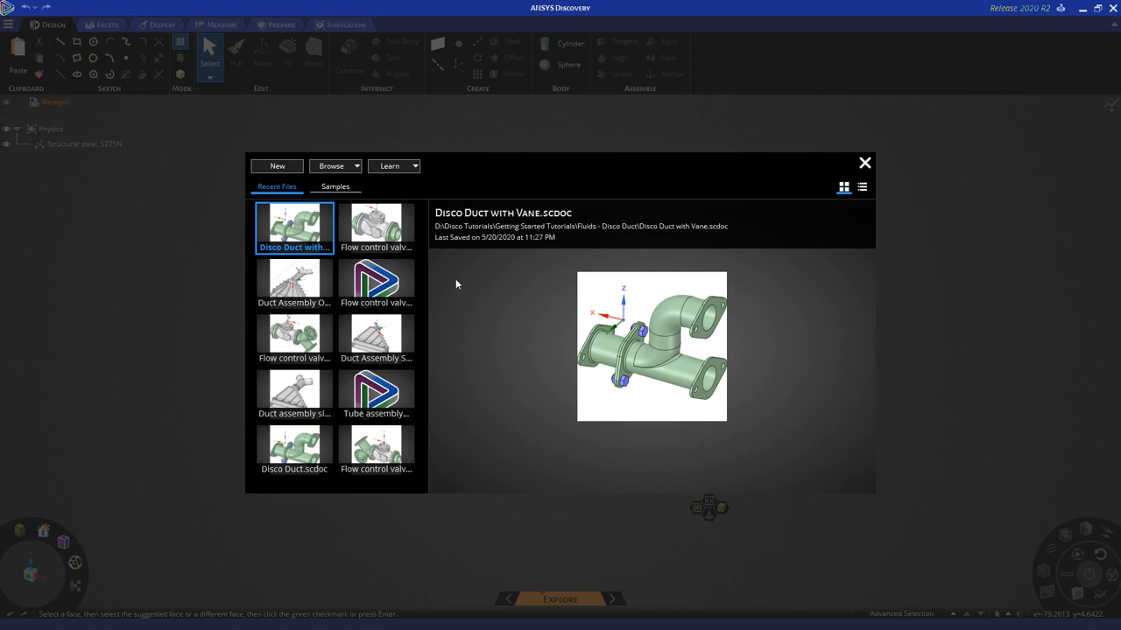
pyautogui.click(353, 164)
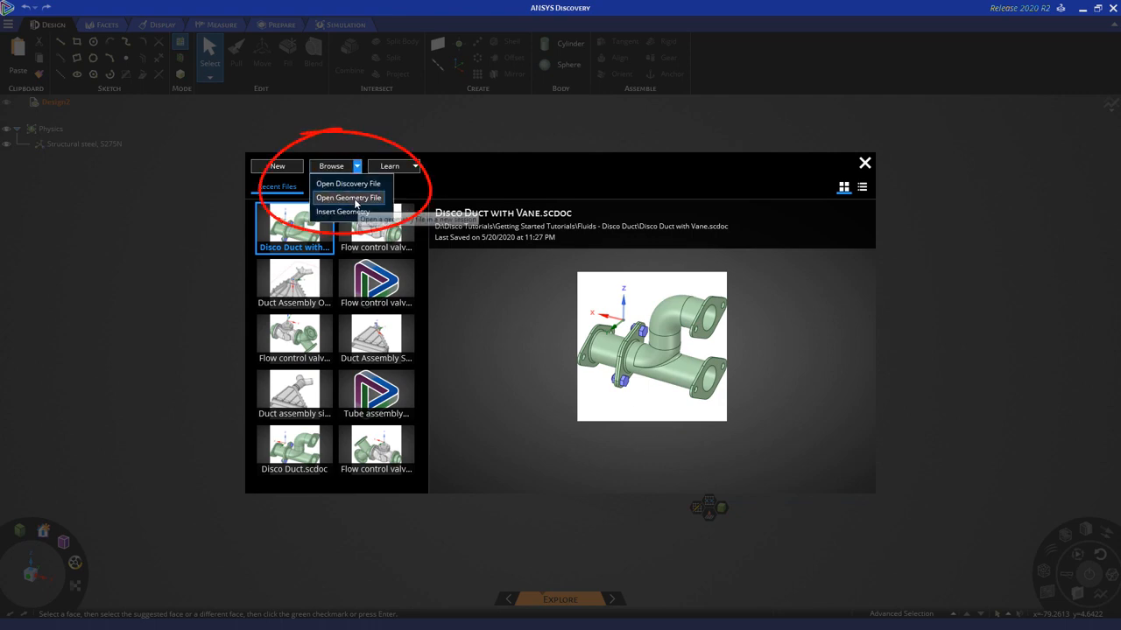
pyautogui.click(349, 184)
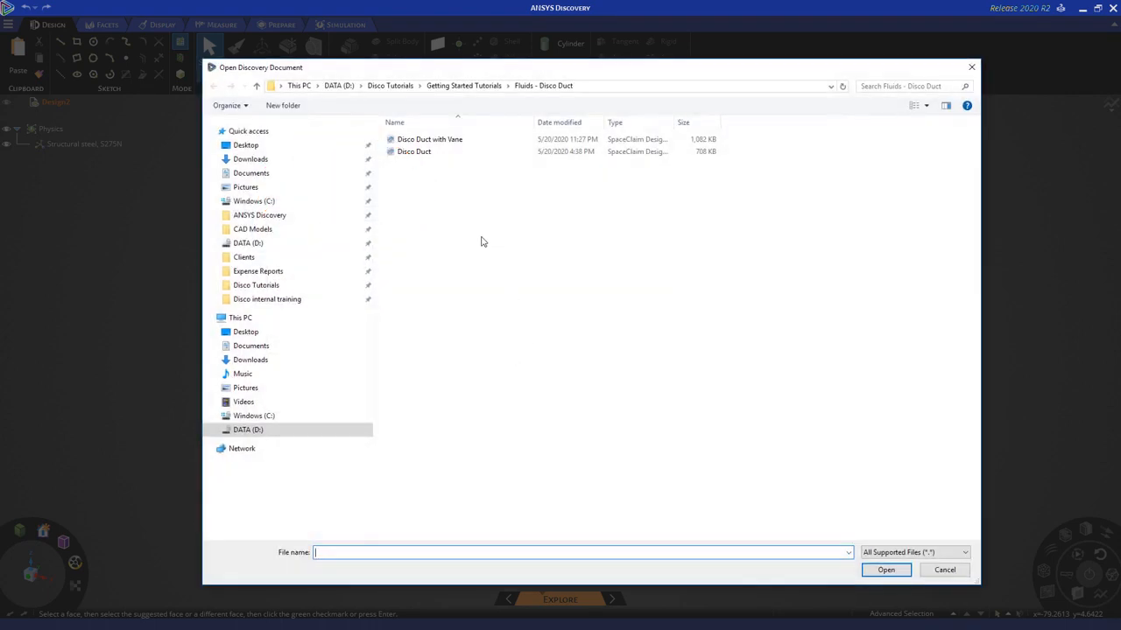
pyautogui.moveTo(452, 180)
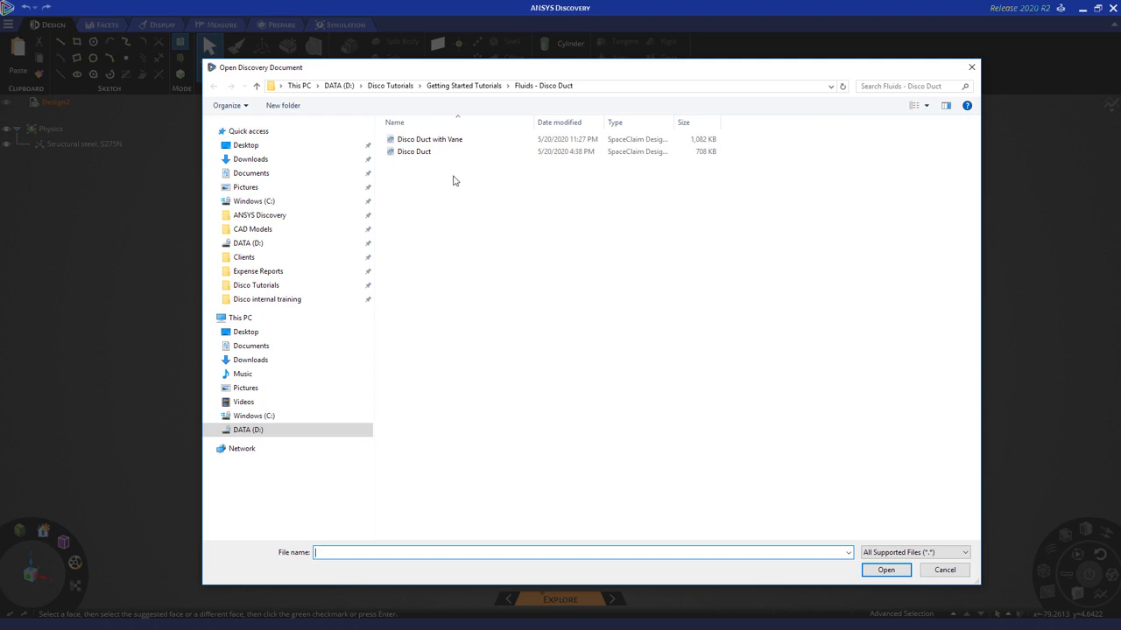
pyautogui.click(431, 140)
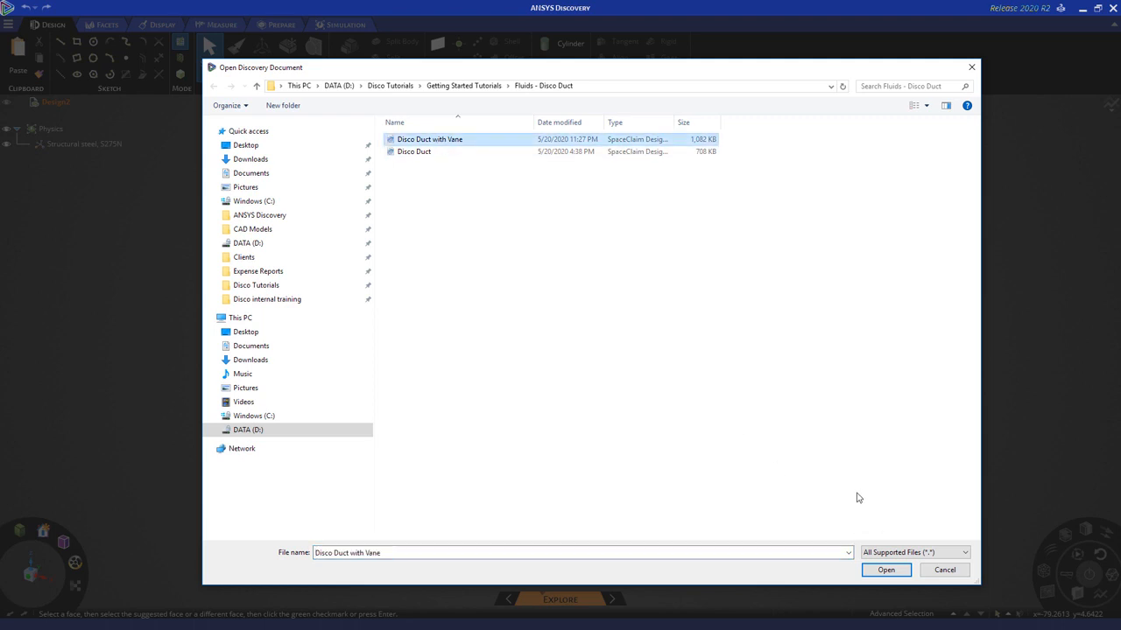
pyautogui.click(887, 571)
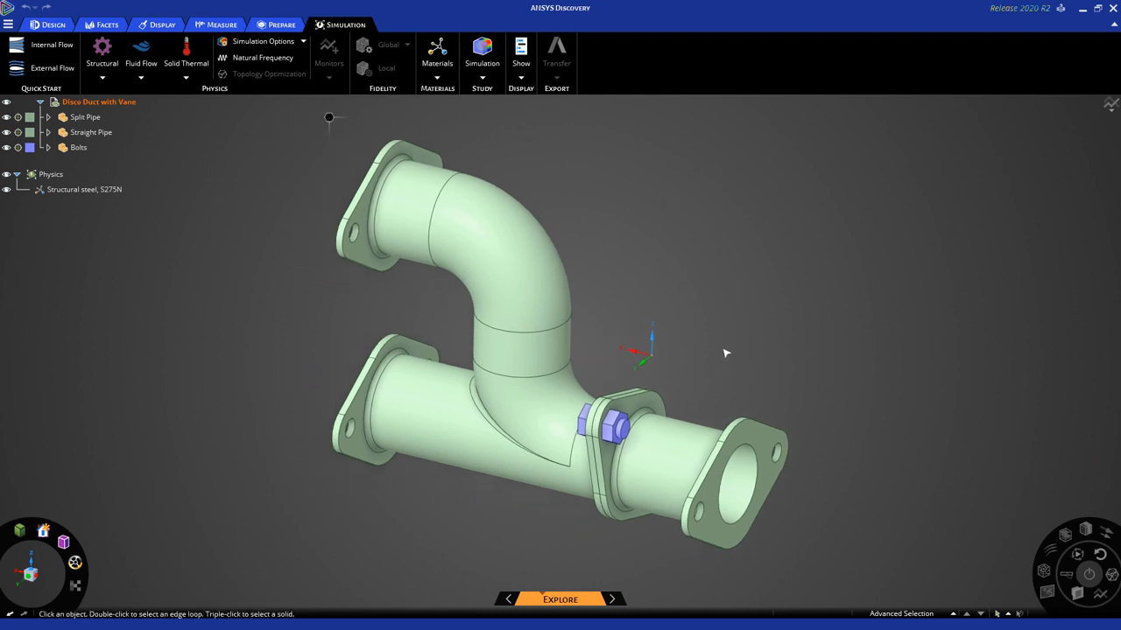
pyautogui.moveTo(777, 357)
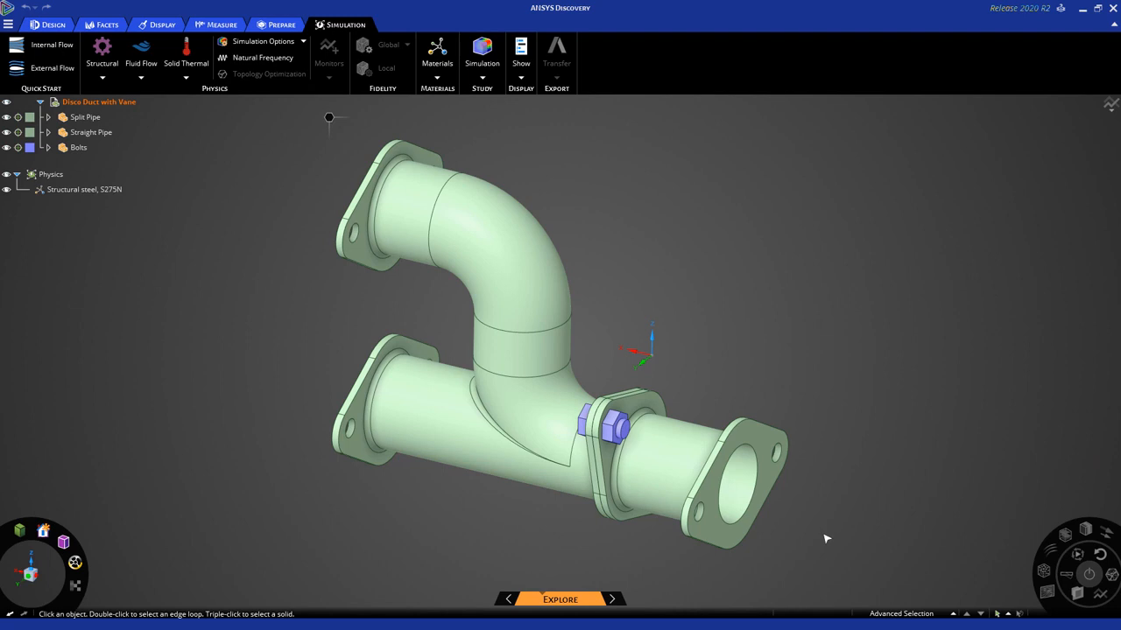
pyautogui.moveTo(827, 539); pyautogui.dragTo(711, 378)
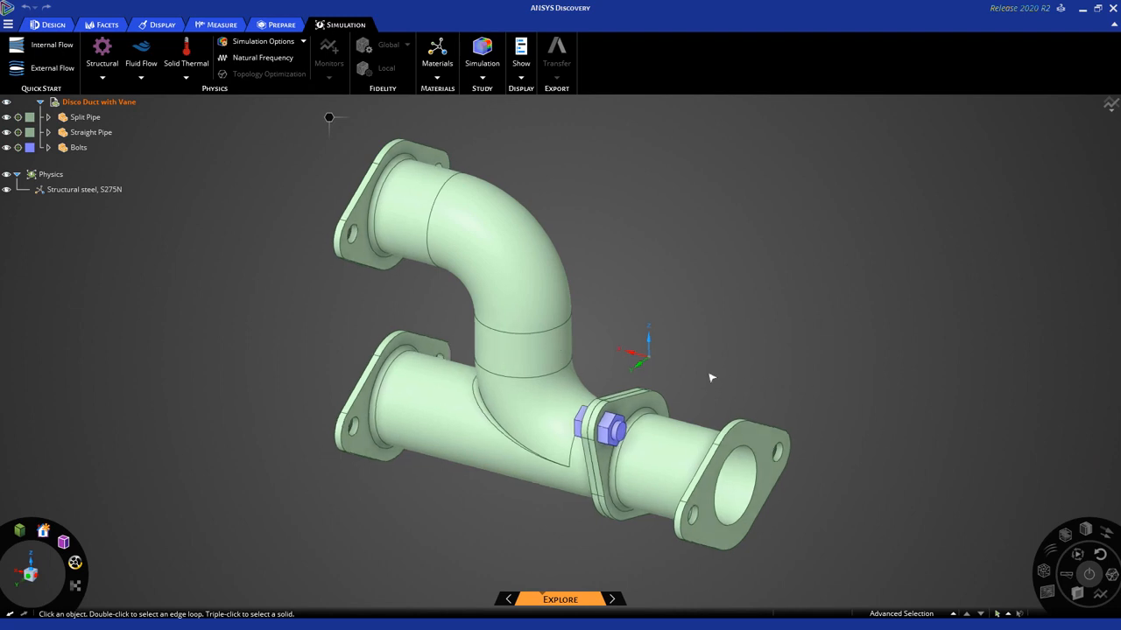
pyautogui.moveTo(673, 375)
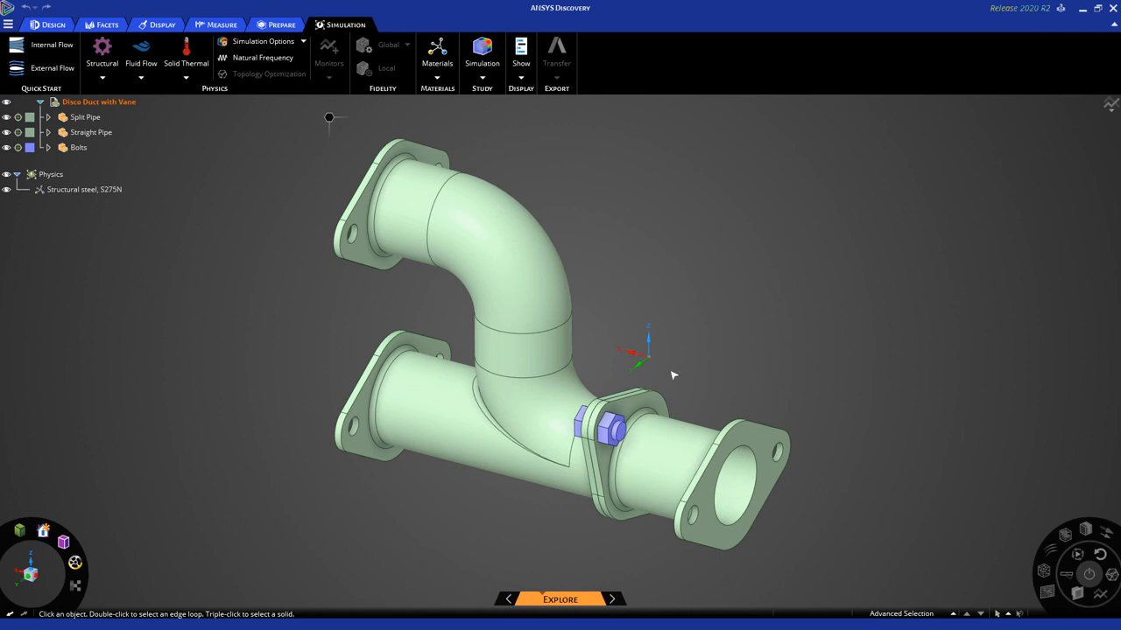
pyautogui.moveTo(657, 375)
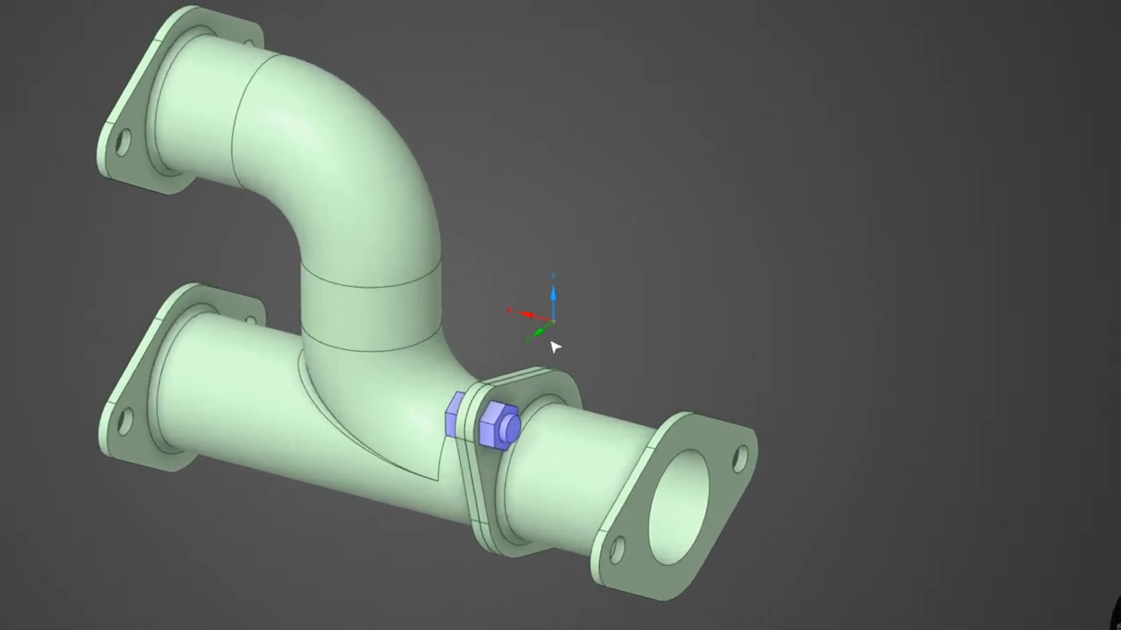
pyautogui.press('x')
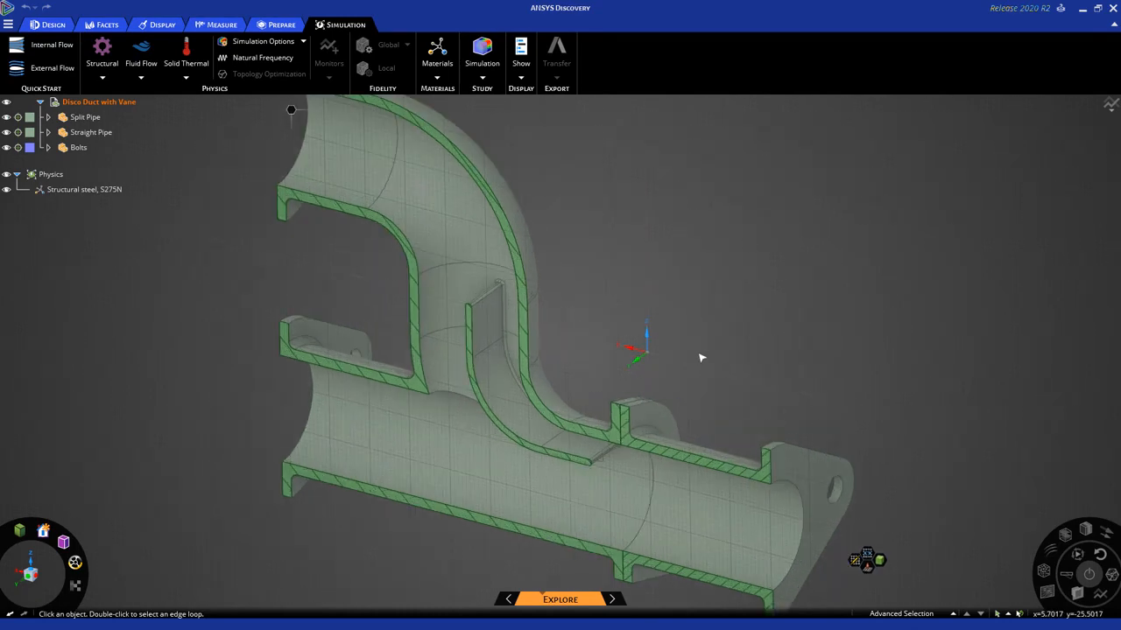
pyautogui.press('d')
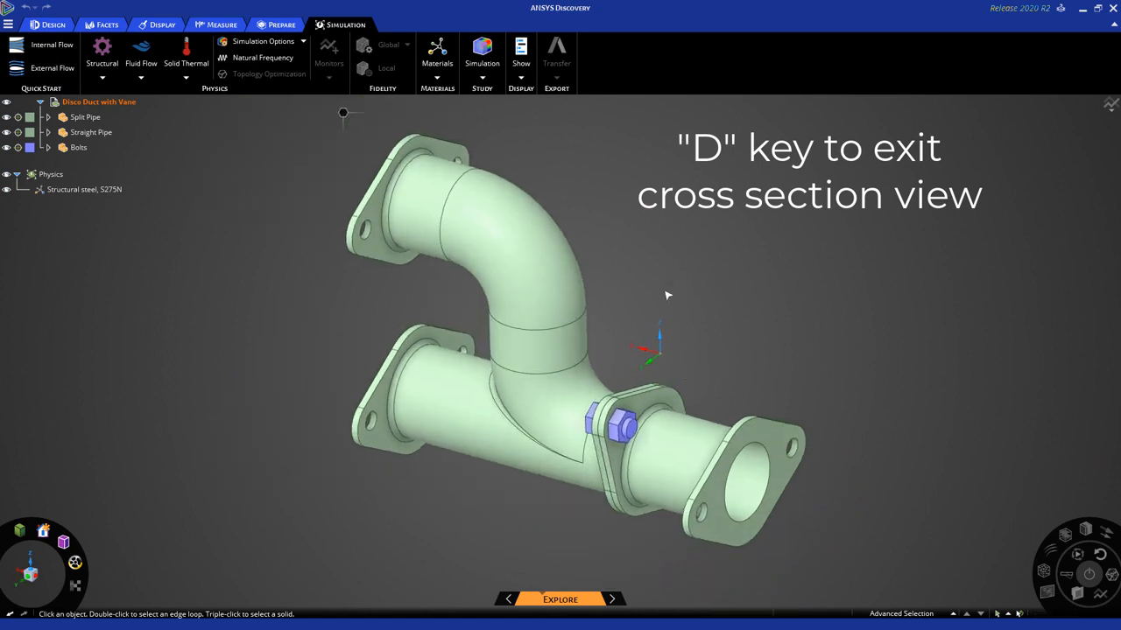
pyautogui.click(499, 237)
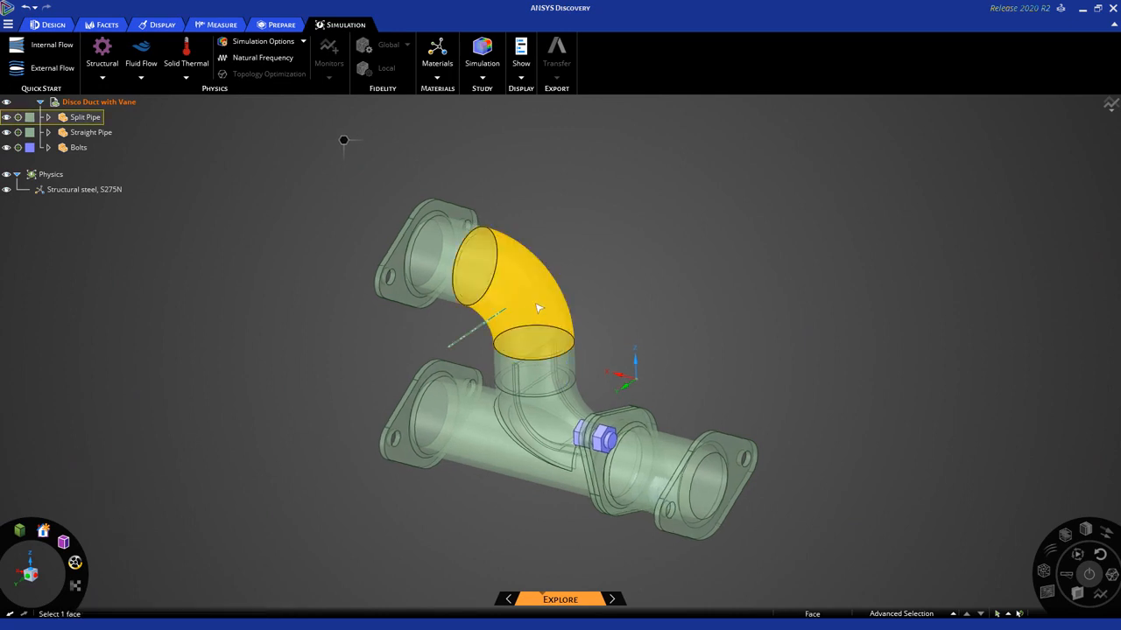
pyautogui.click(666, 472)
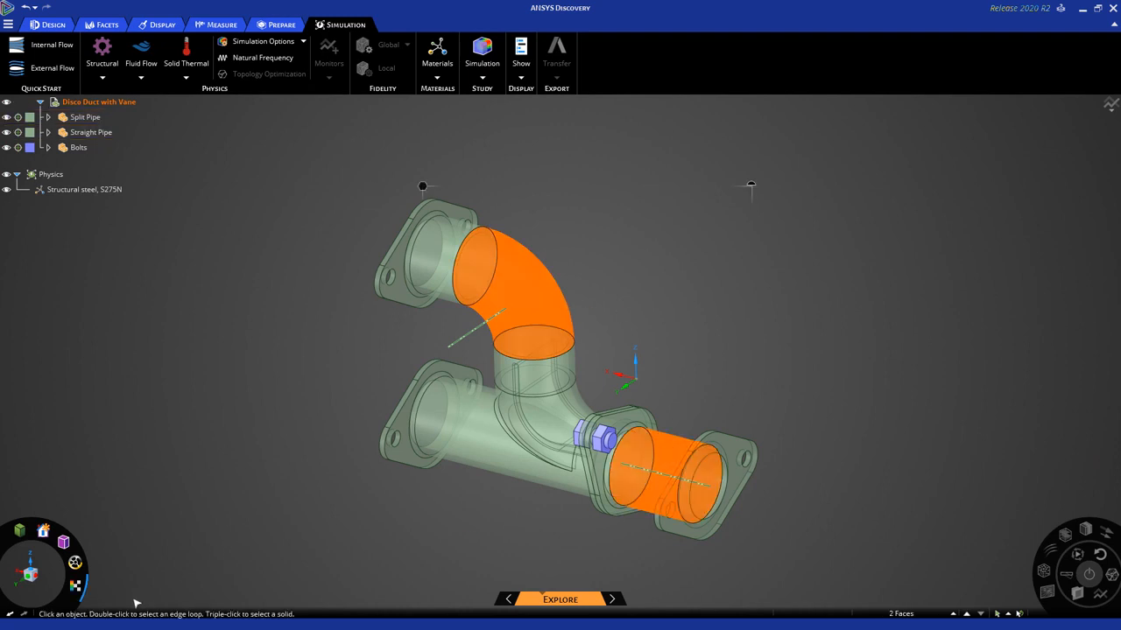
pyautogui.moveTo(75, 587)
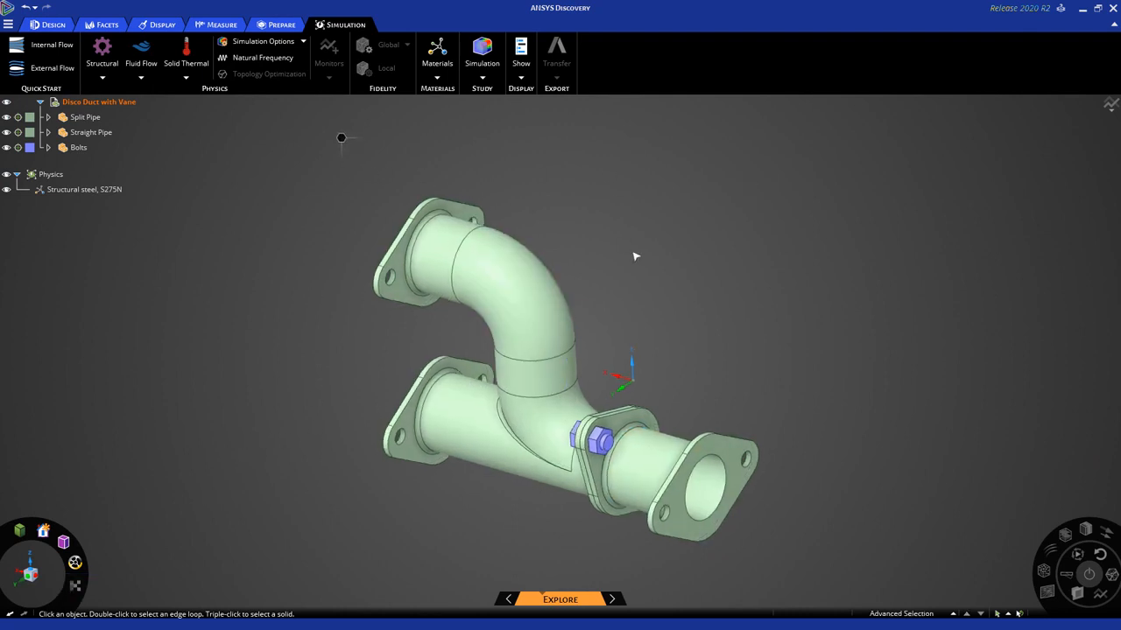
pyautogui.moveTo(655, 401)
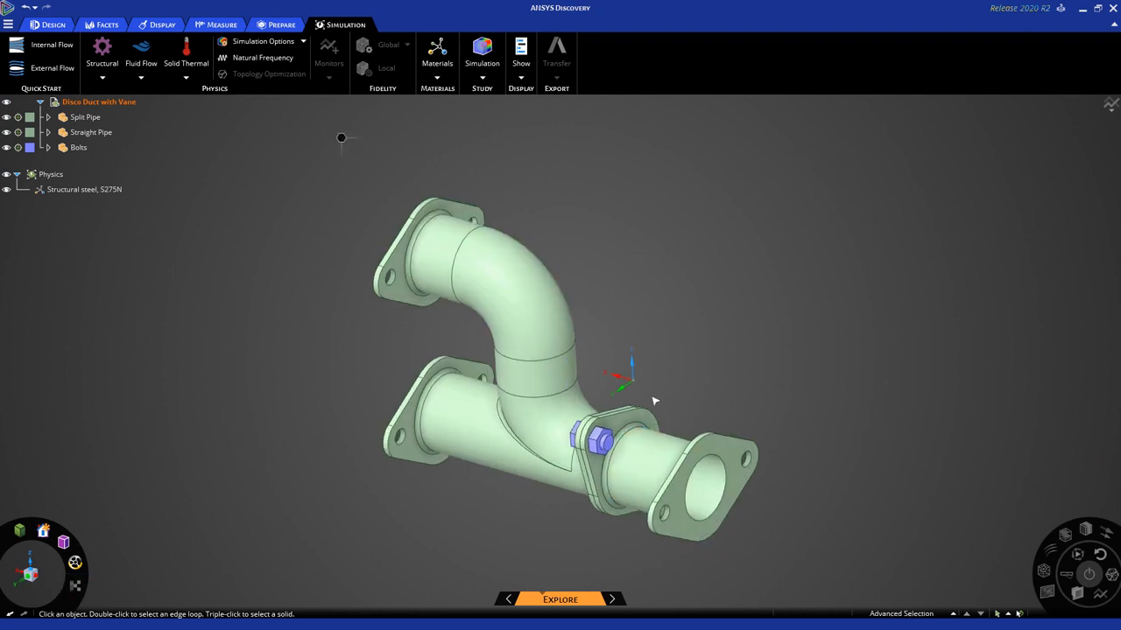
pyautogui.press('x')
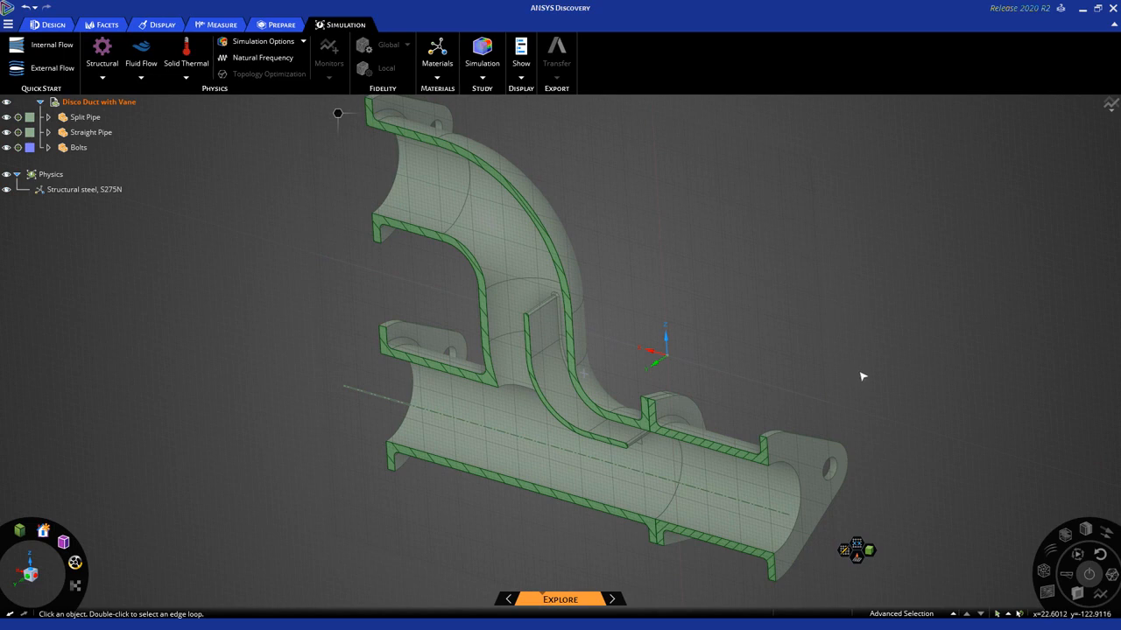
pyautogui.moveTo(842, 361)
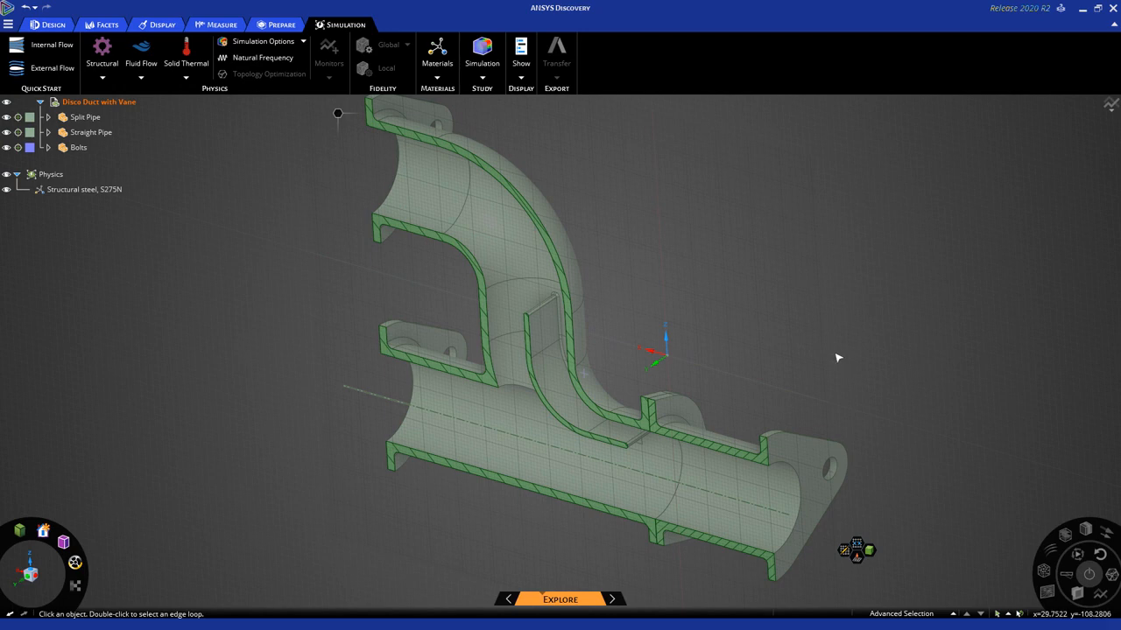
pyautogui.press('d')
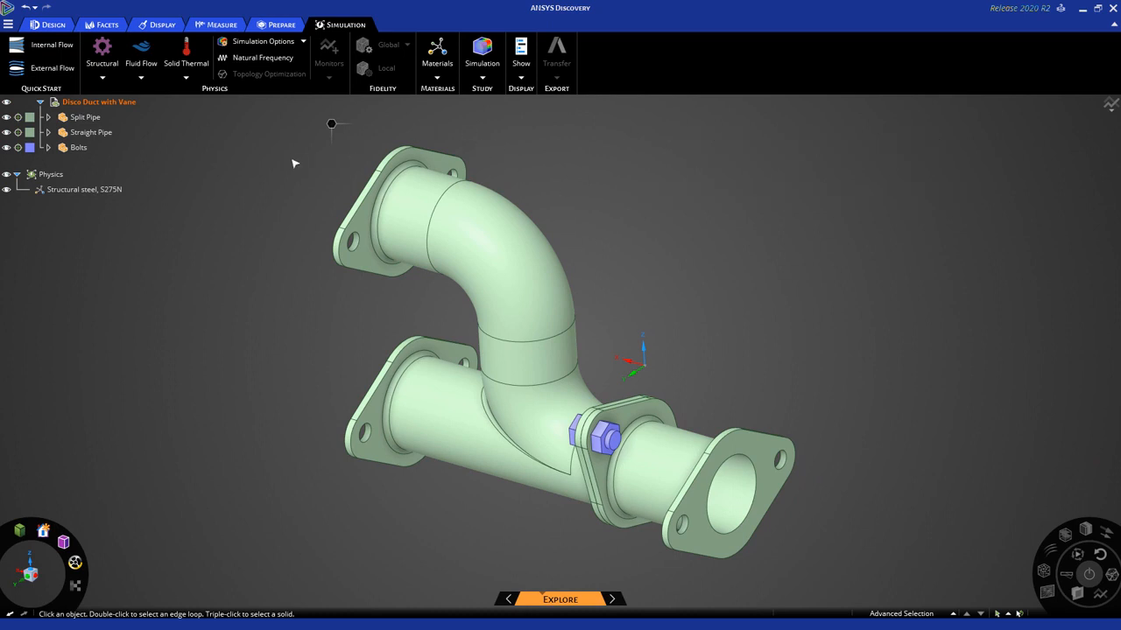
pyautogui.moveTo(282, 147)
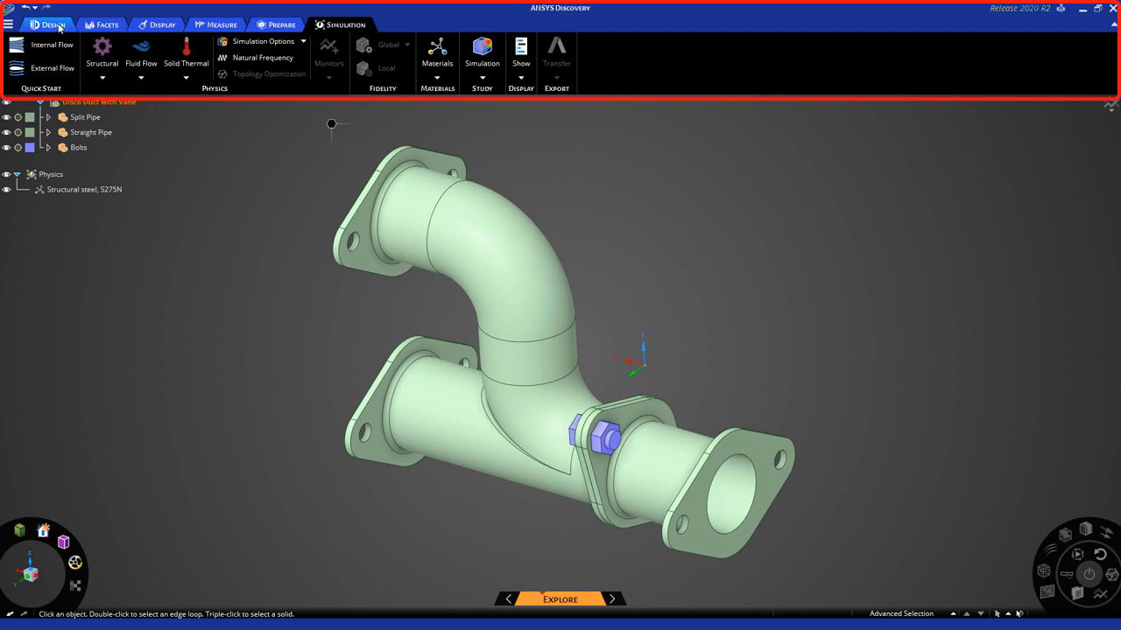
# - Browse the Facets tool set, then switch to the Prepare geometry tools
pyautogui.click(161, 25)
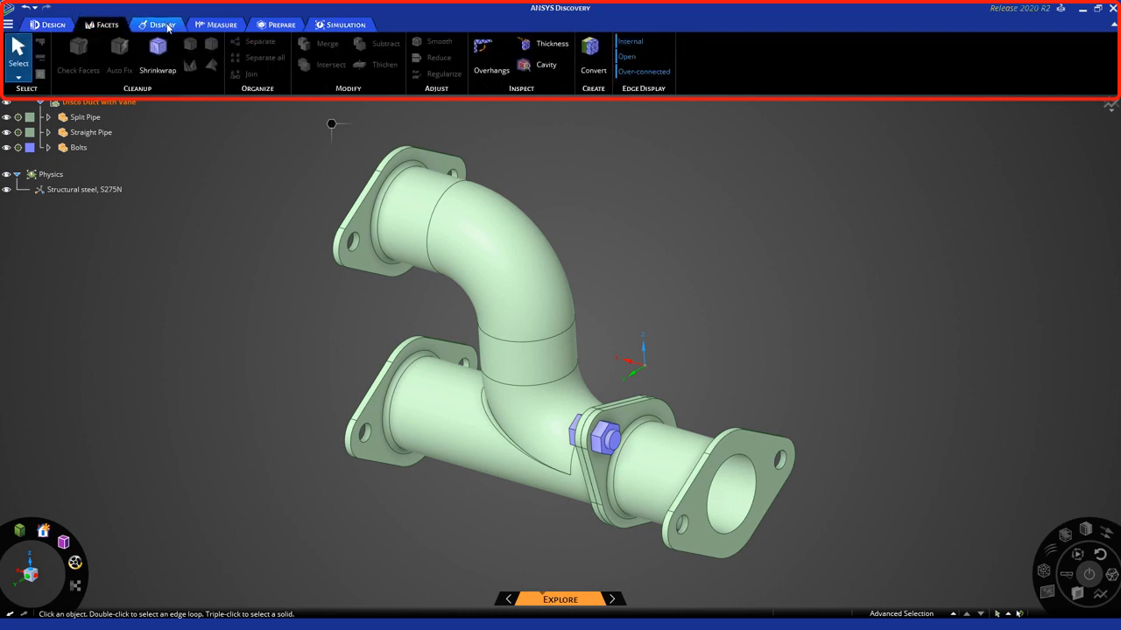
pyautogui.click(280, 25)
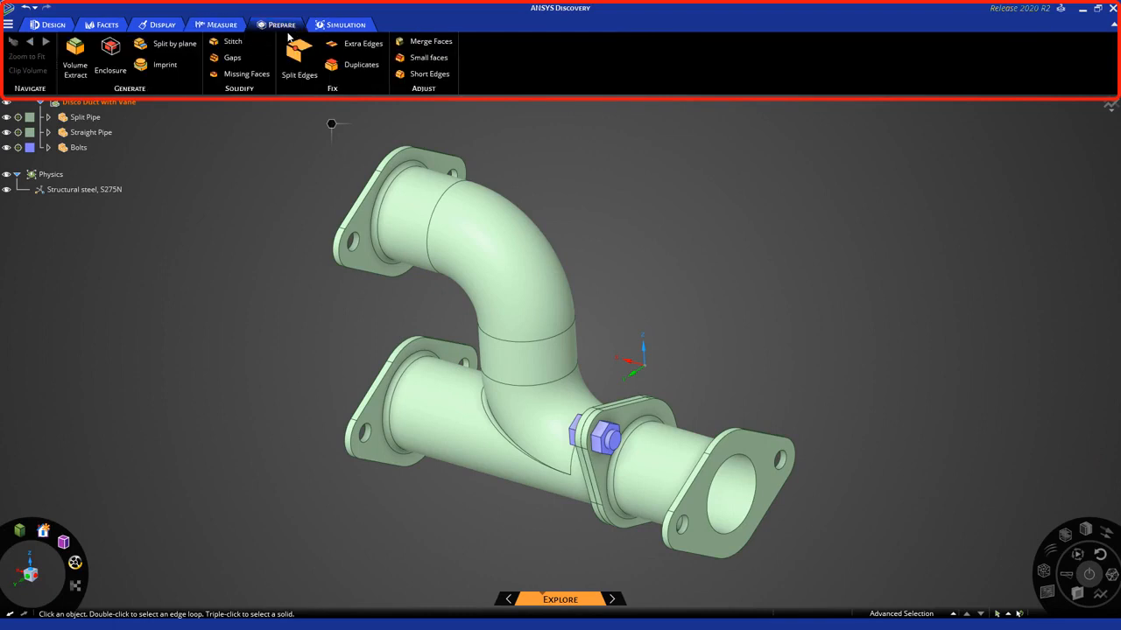
pyautogui.moveTo(272, 144)
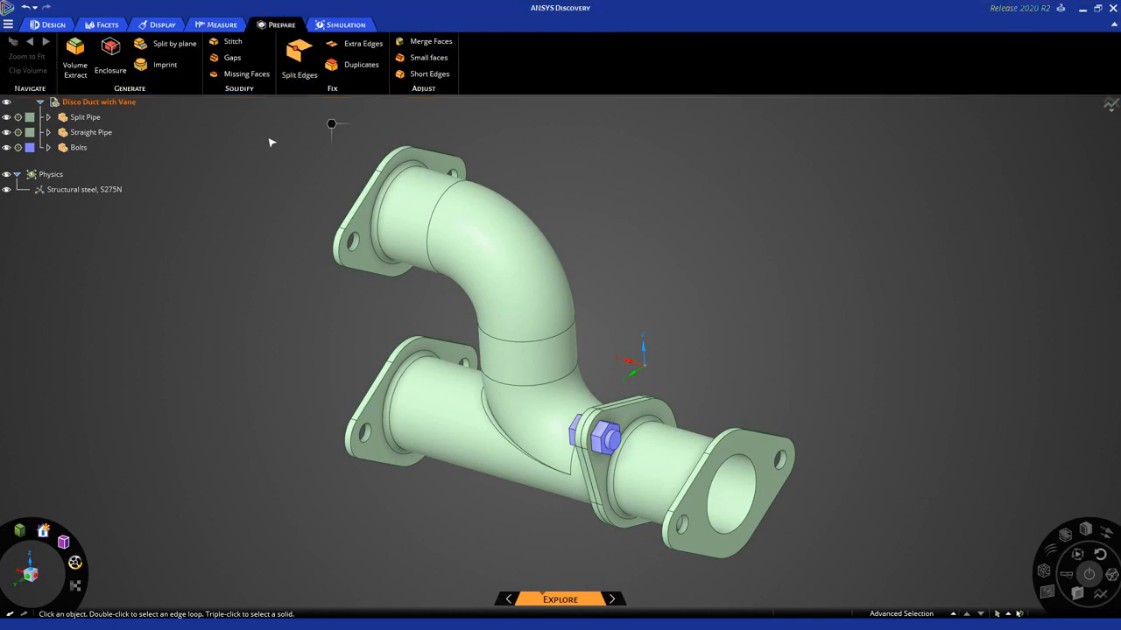
pyautogui.moveTo(208, 140)
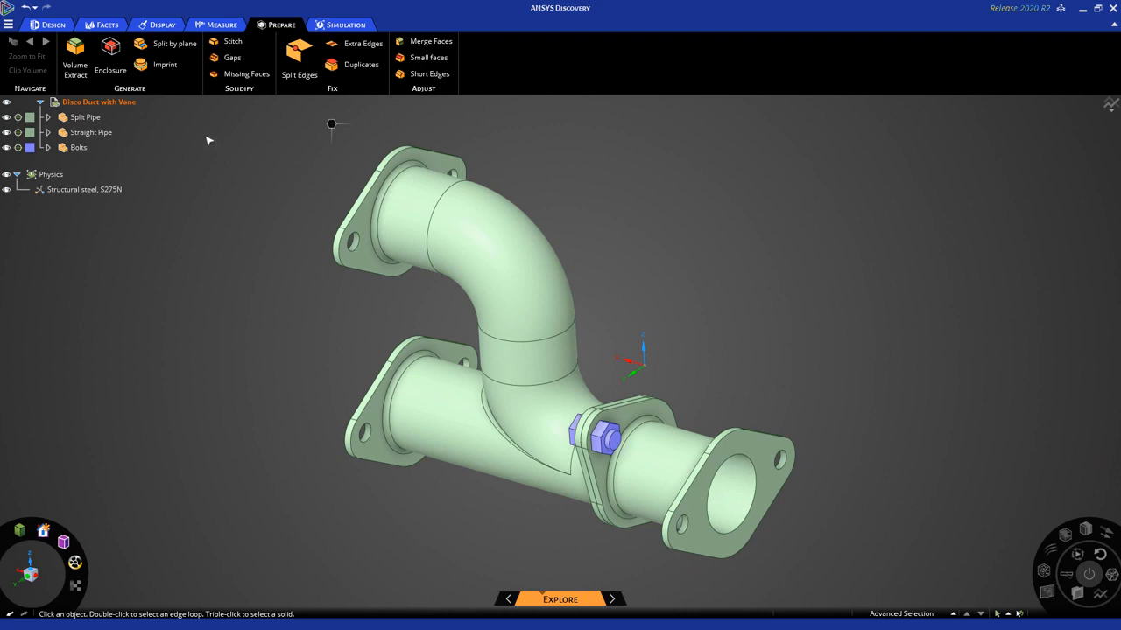
pyautogui.moveTo(73, 53)
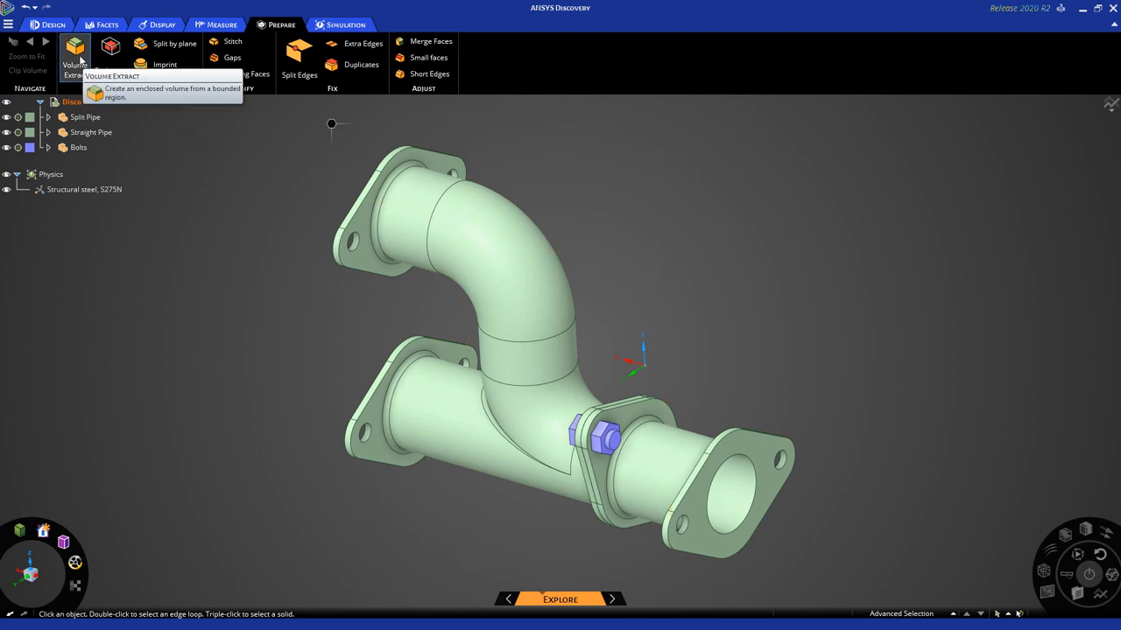
# - Activate Volume Extract and view its F1 overlay help, then dismiss it
pyautogui.click(75, 52)
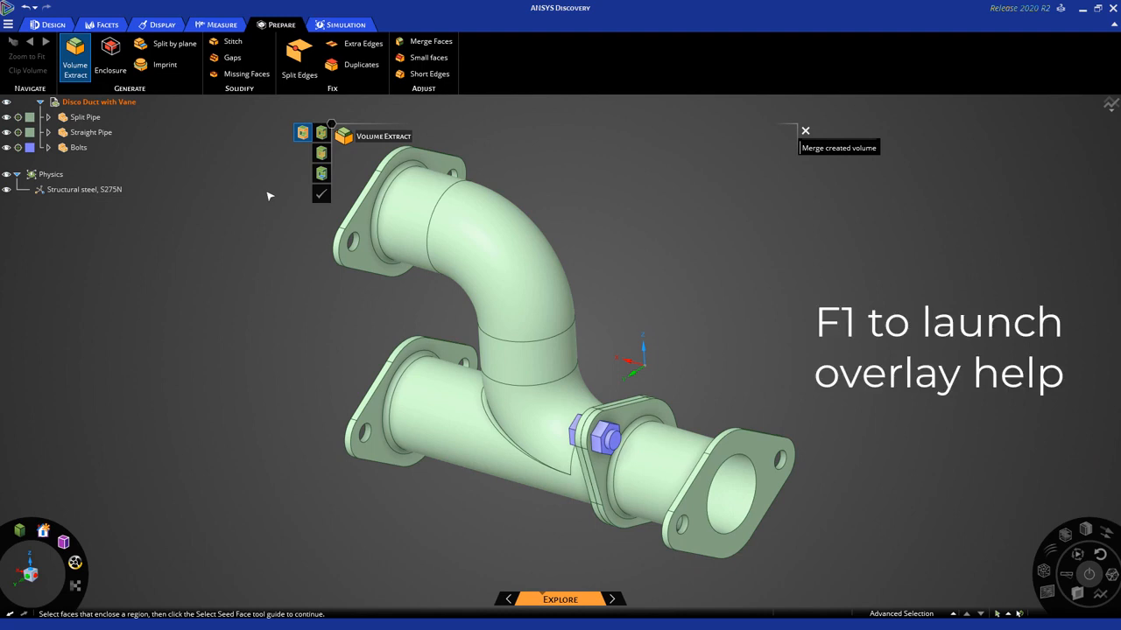
pyautogui.press('f1')
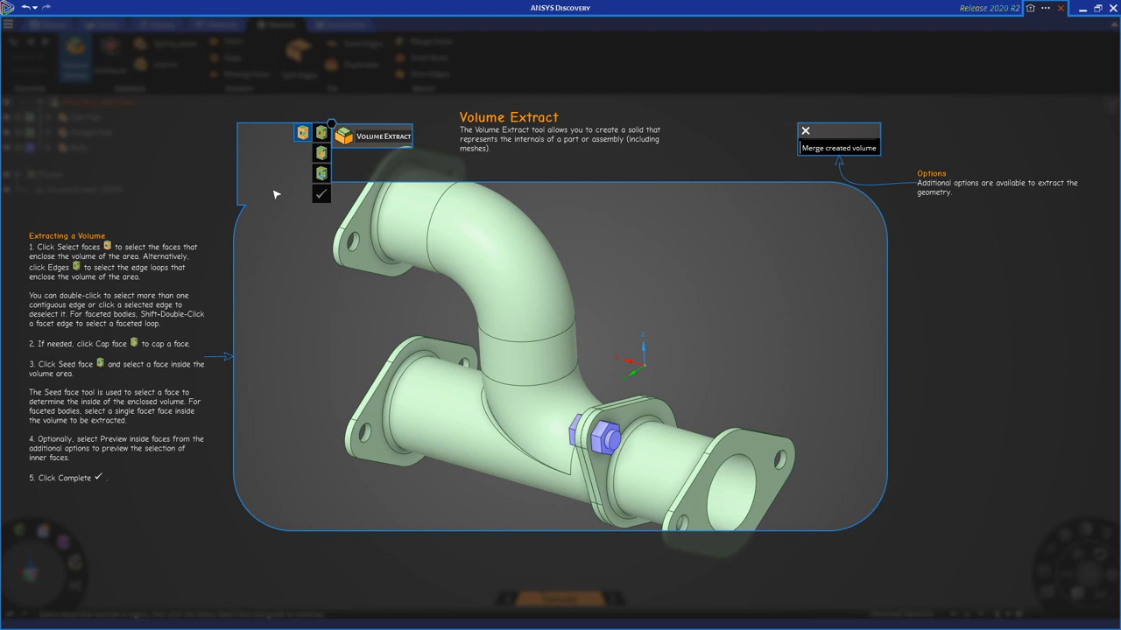
pyautogui.press('f1')
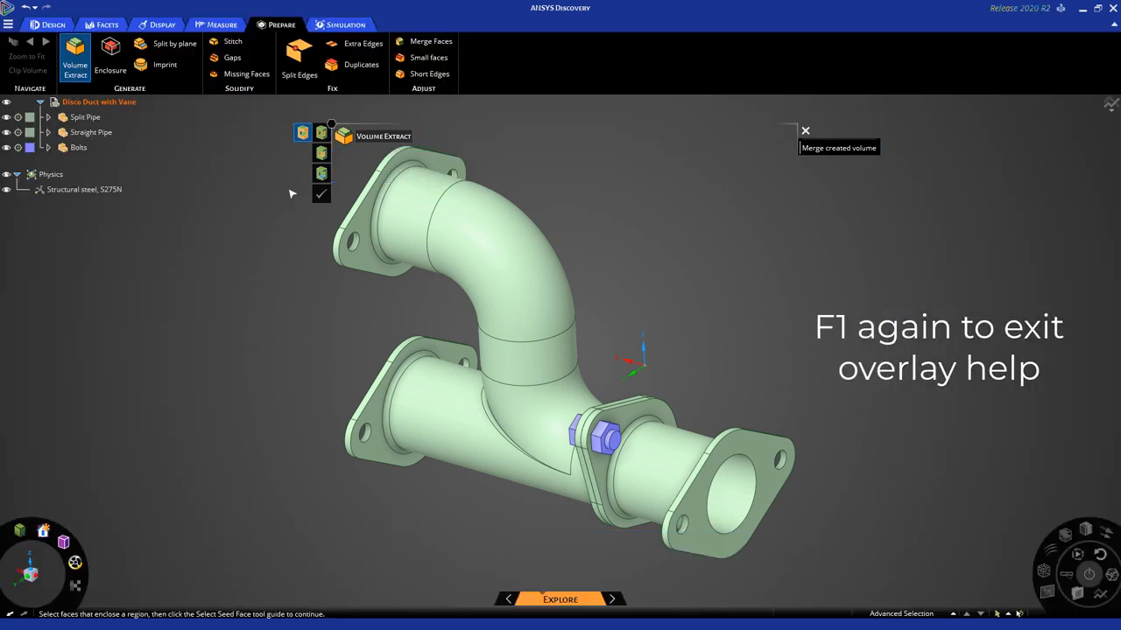
pyautogui.moveTo(571, 351)
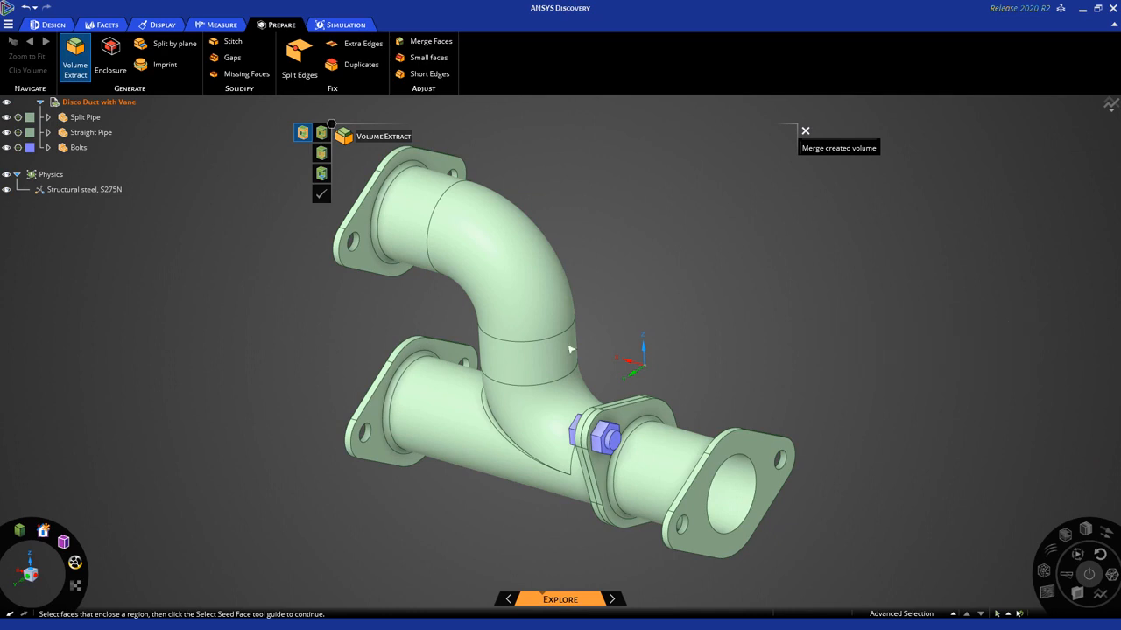
# - Complete the extraction so a Volume body fills the duct's enclosed interior
pyautogui.click(721, 490)
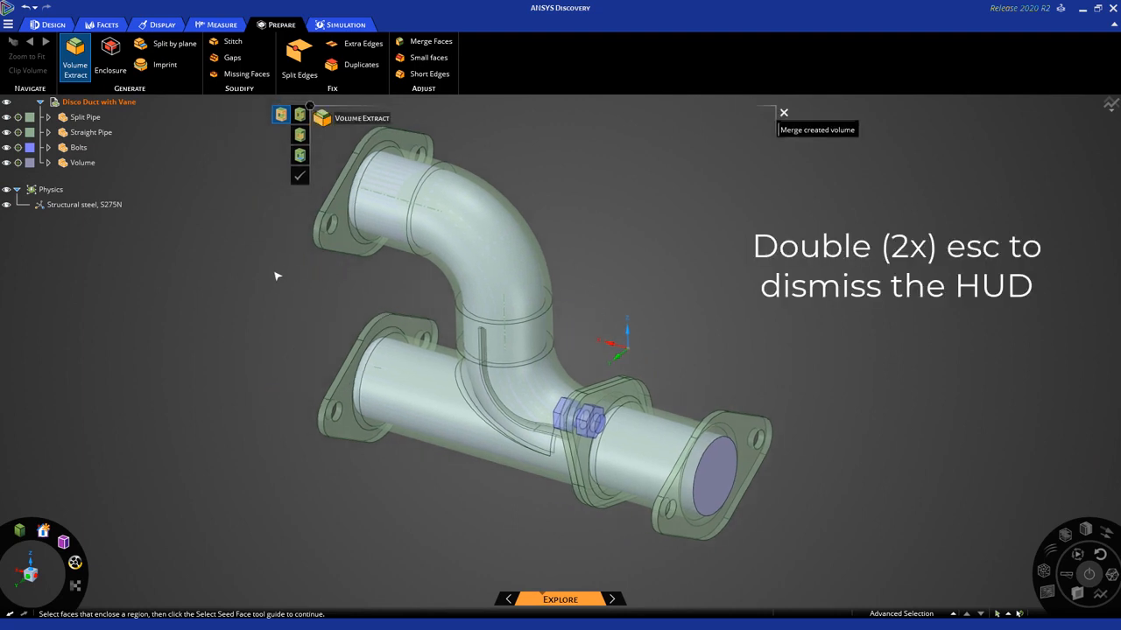
pyautogui.moveTo(291, 276)
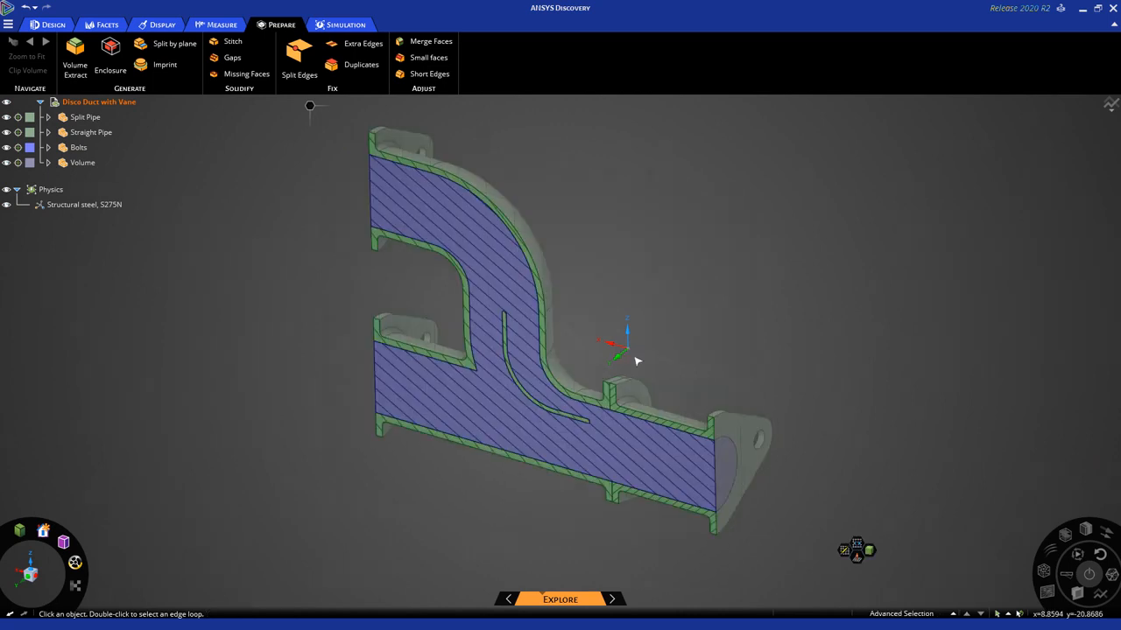
pyautogui.moveTo(611, 301)
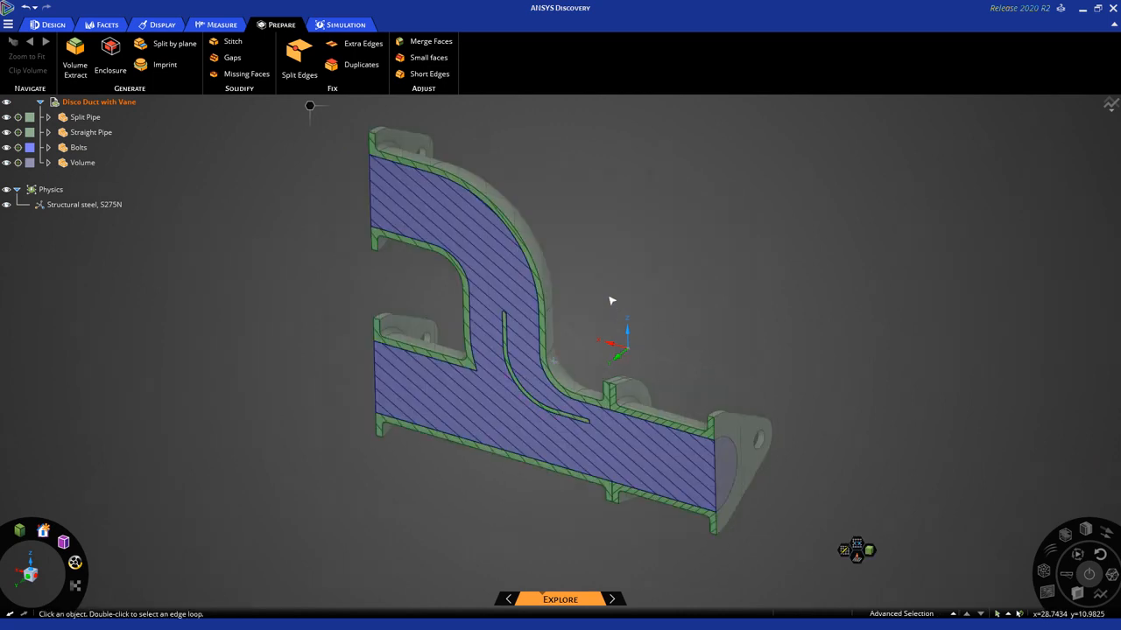
pyautogui.moveTo(644, 284)
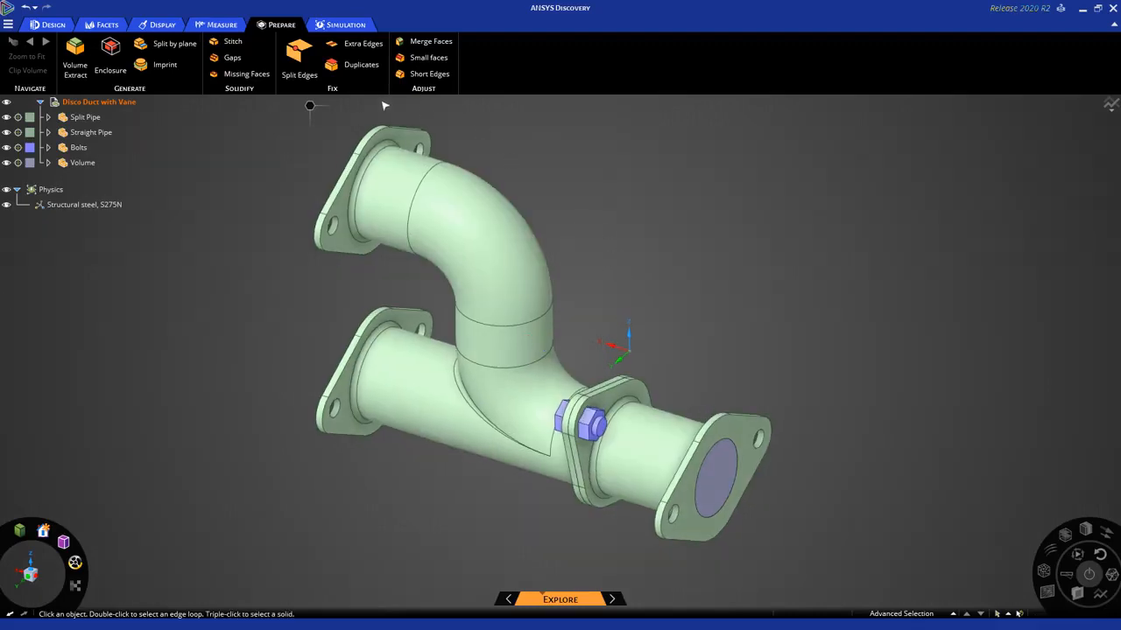
# - In Simulation, define the top opening as a 1 m/s water flow inlet with 22 °C inflow temperature
pyautogui.click(345, 25)
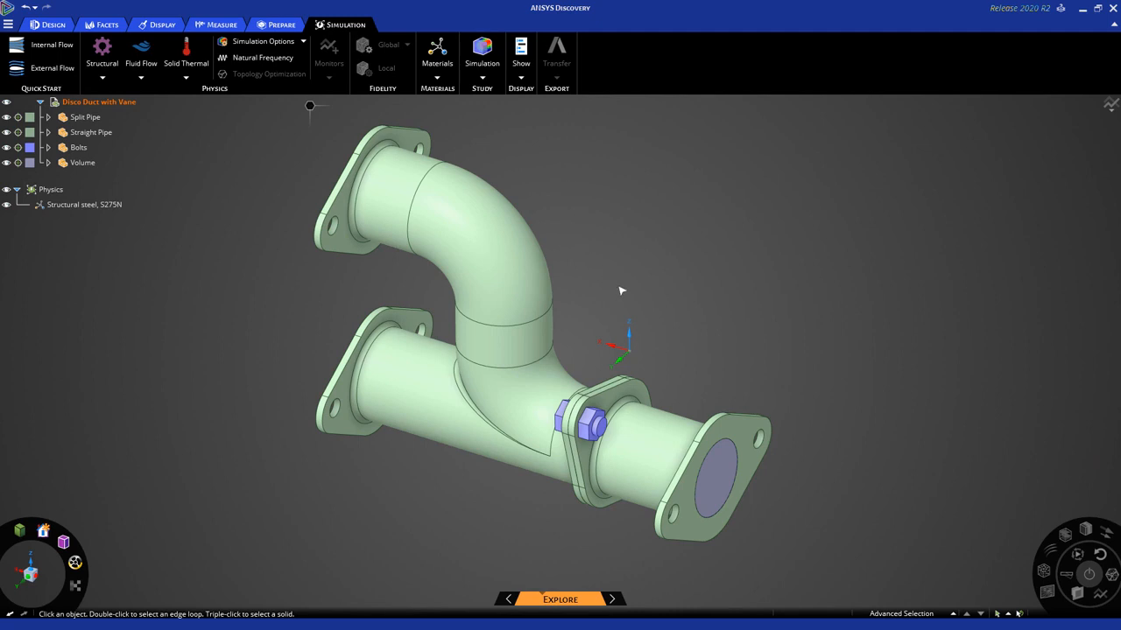
pyautogui.moveTo(618, 270)
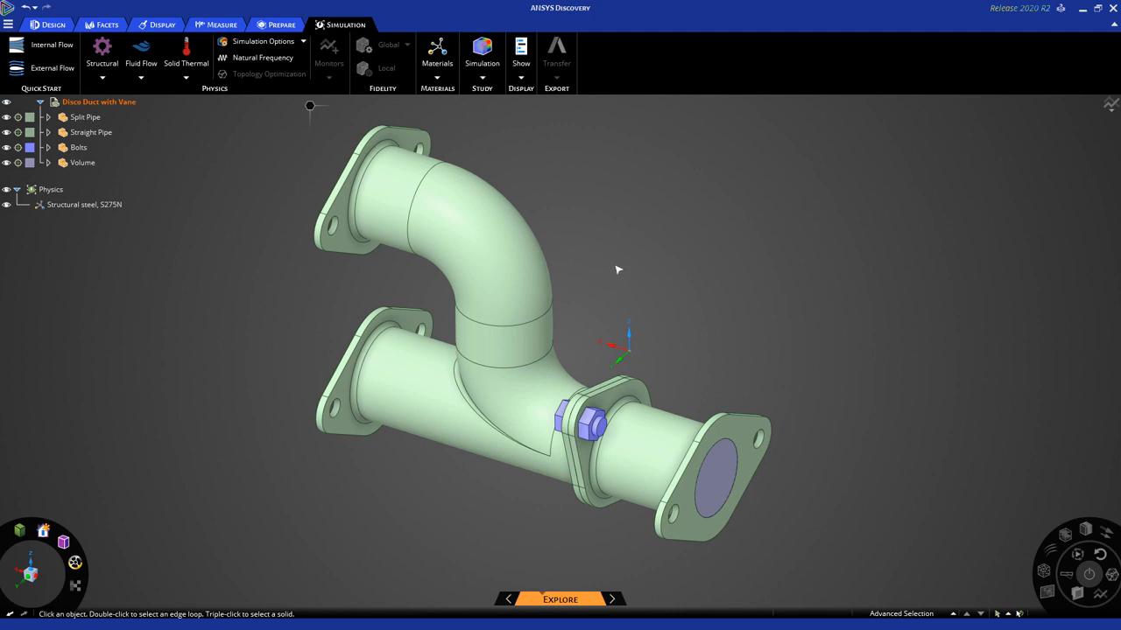
pyautogui.moveTo(599, 249)
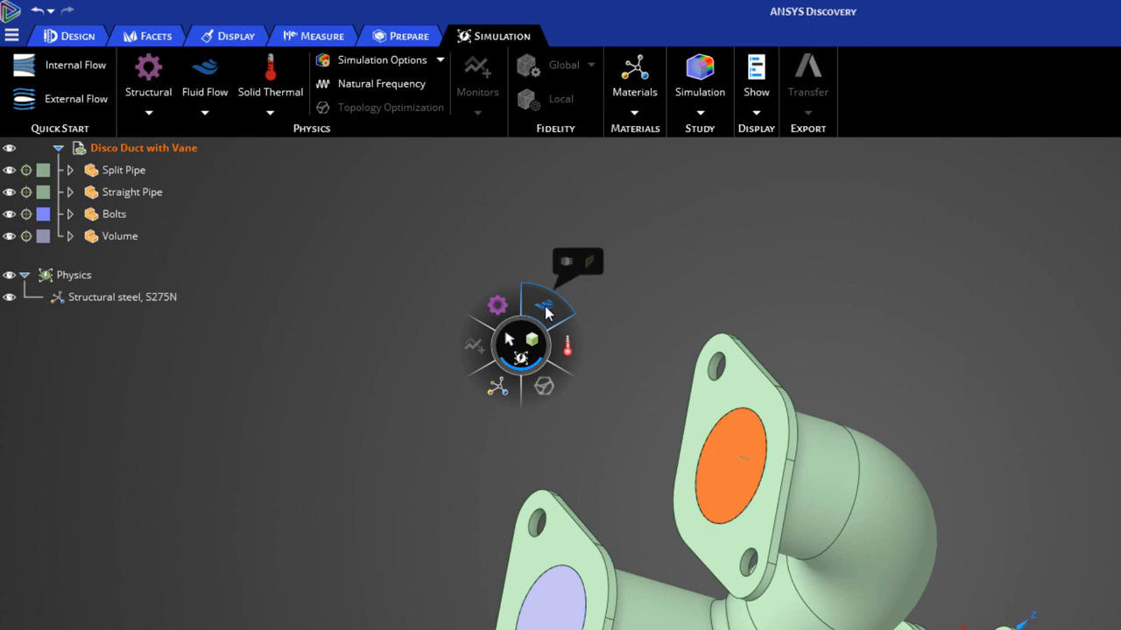
pyautogui.moveTo(562, 315)
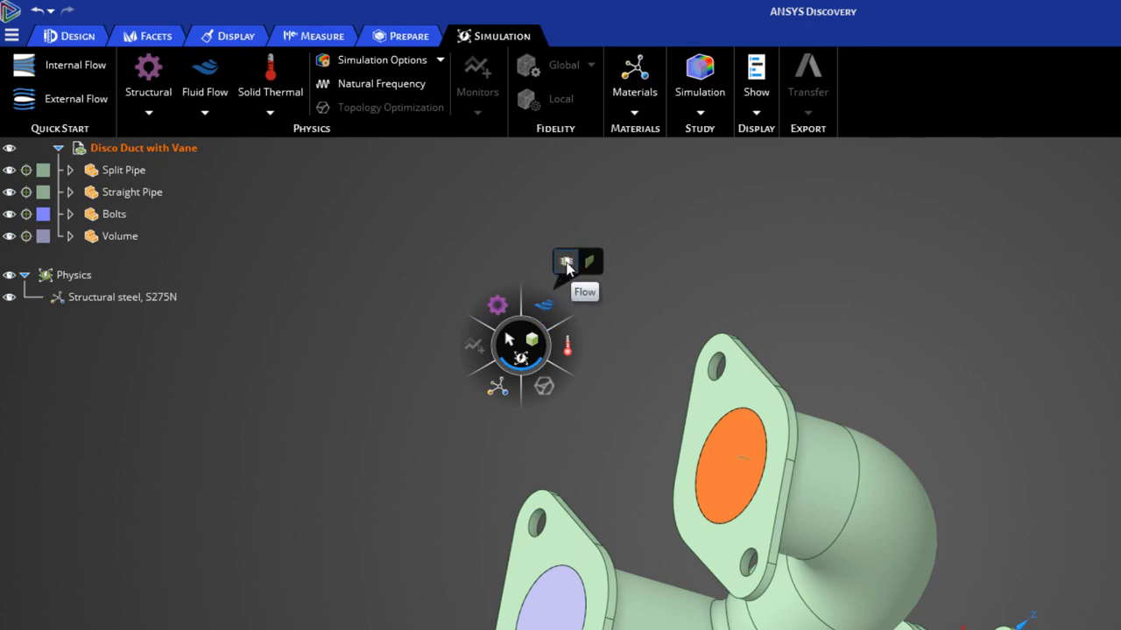
pyautogui.click(590, 261)
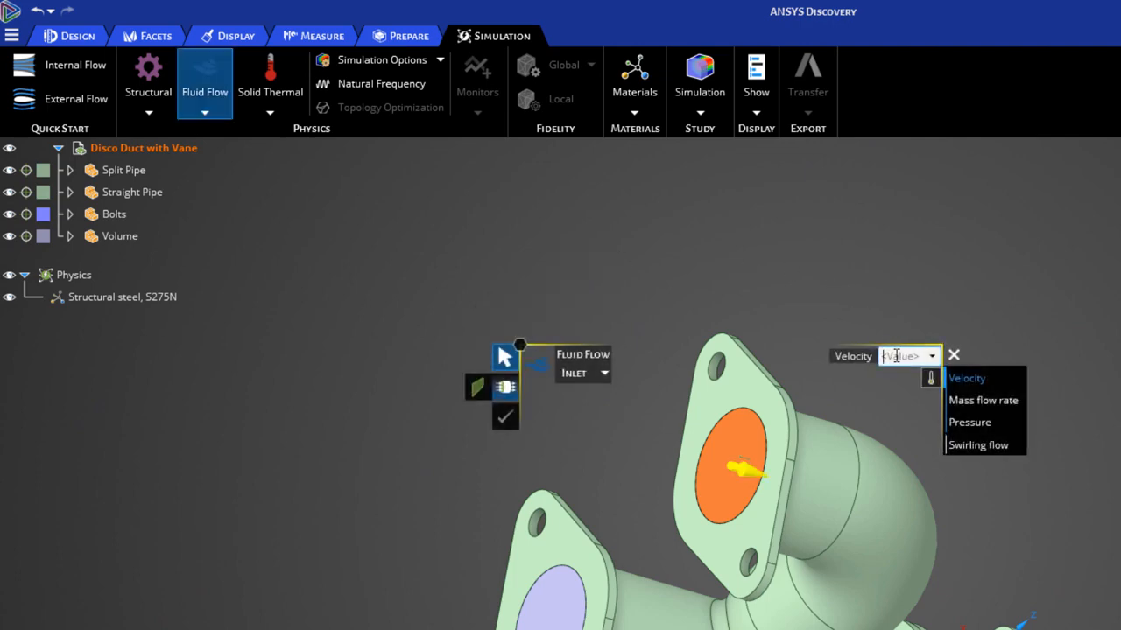
pyautogui.moveTo(895, 357)
pyautogui.write('1 m/s')
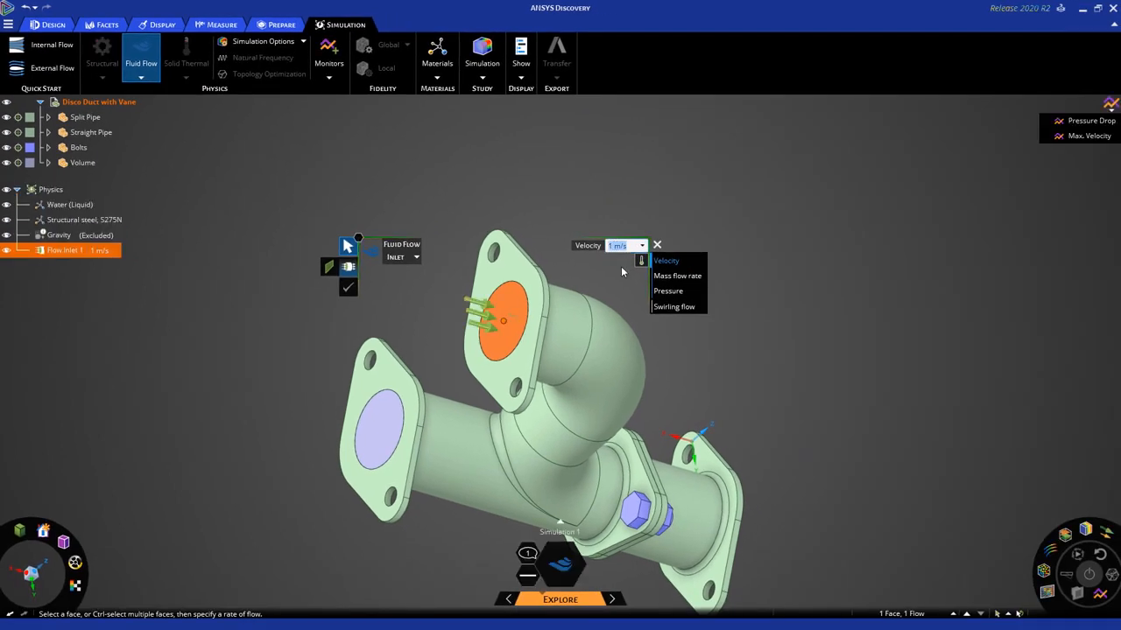
pyautogui.moveTo(623, 278)
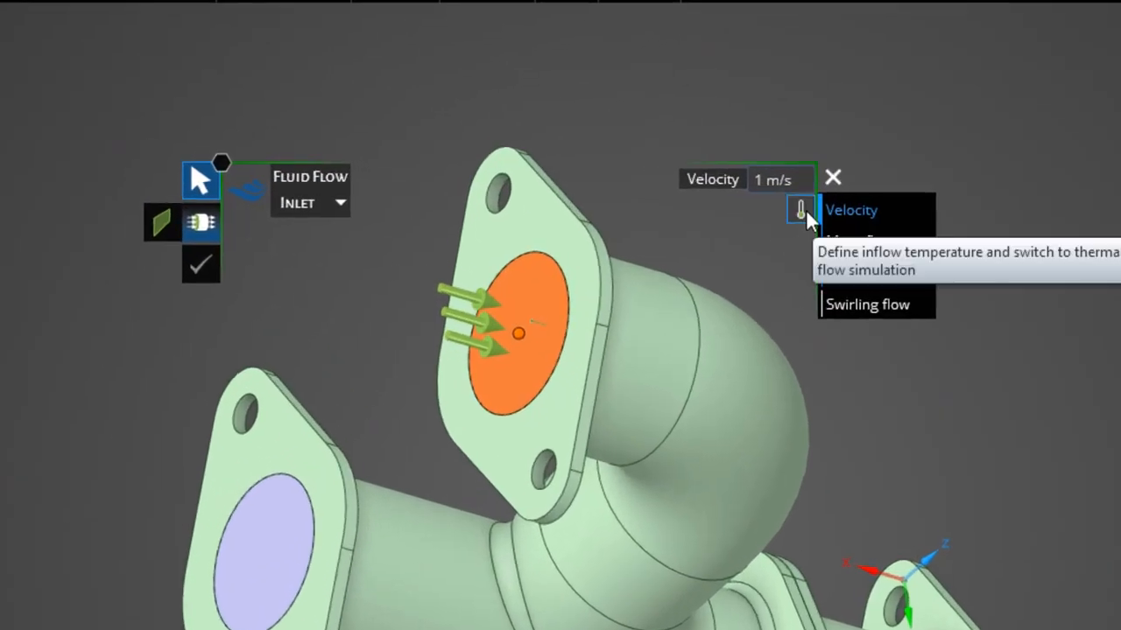
pyautogui.click(798, 211)
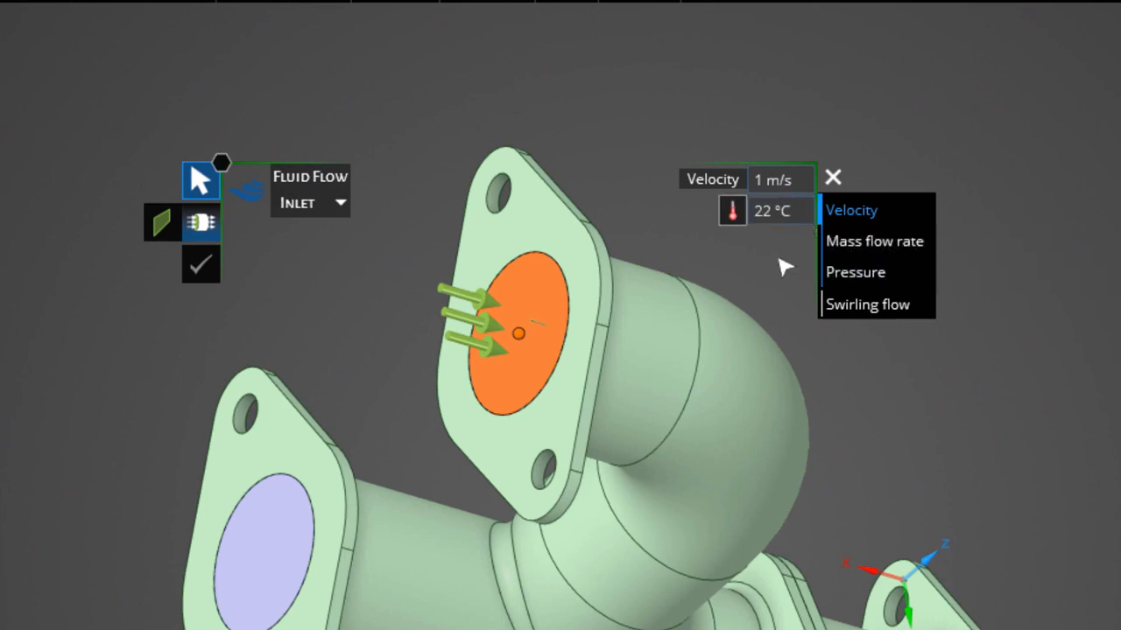
pyautogui.click(769, 210)
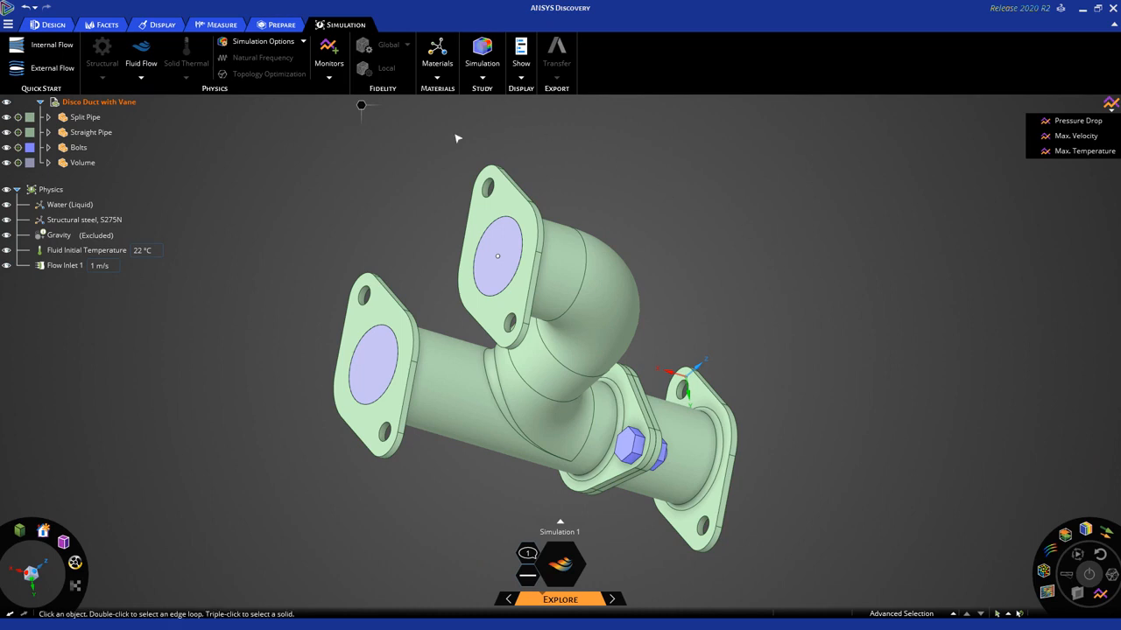
pyautogui.moveTo(208, 158)
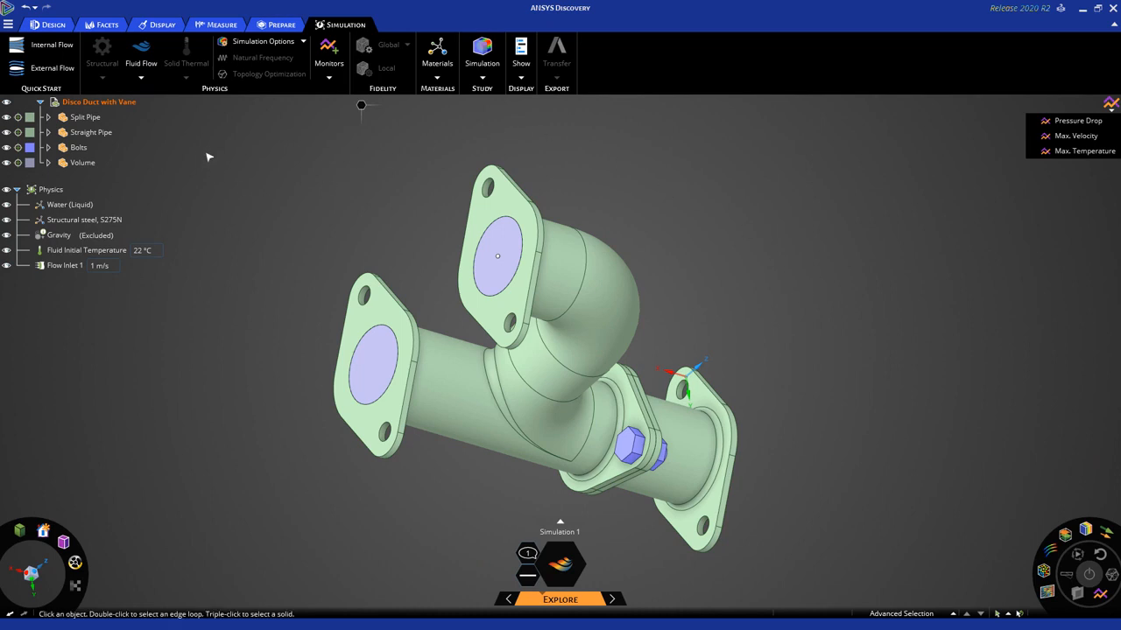
pyautogui.moveTo(168, 124)
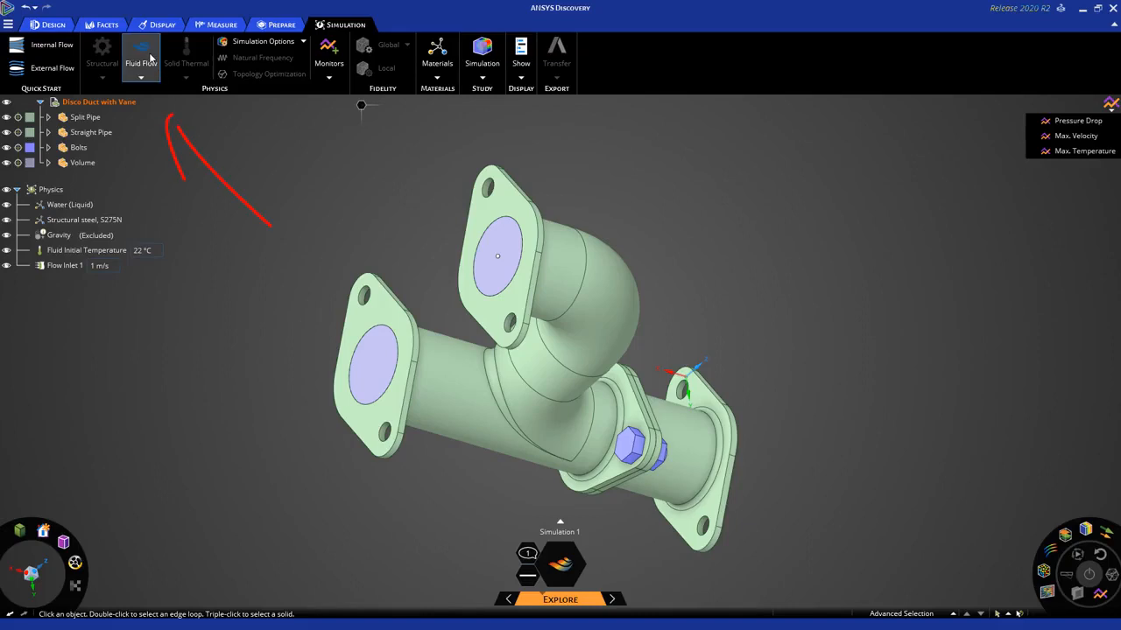
# - Set the second inlet to 1 m/s at 50 °C, then switch the straight pipe's end to a 0 Pa pressure outlet
pyautogui.click(140, 52)
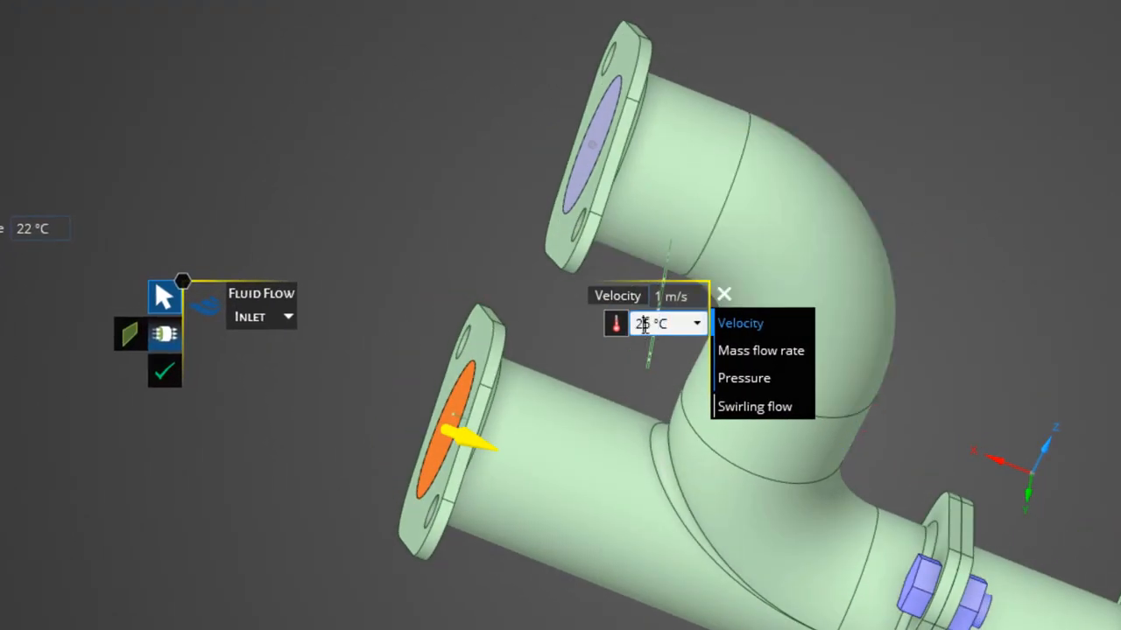
pyautogui.write('50')
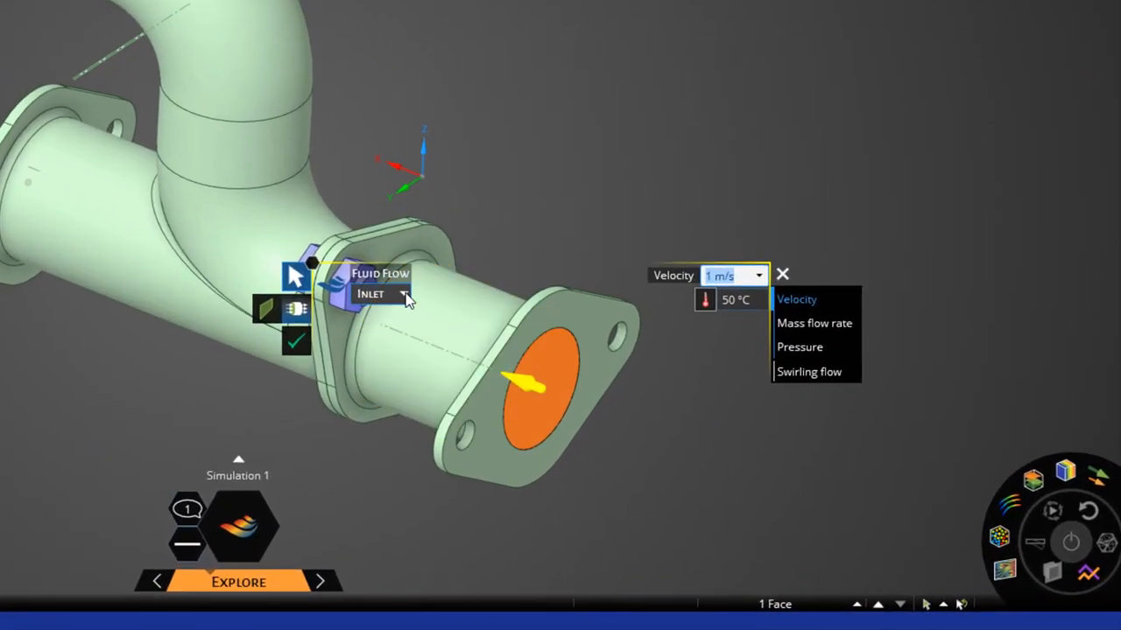
pyautogui.click(403, 294)
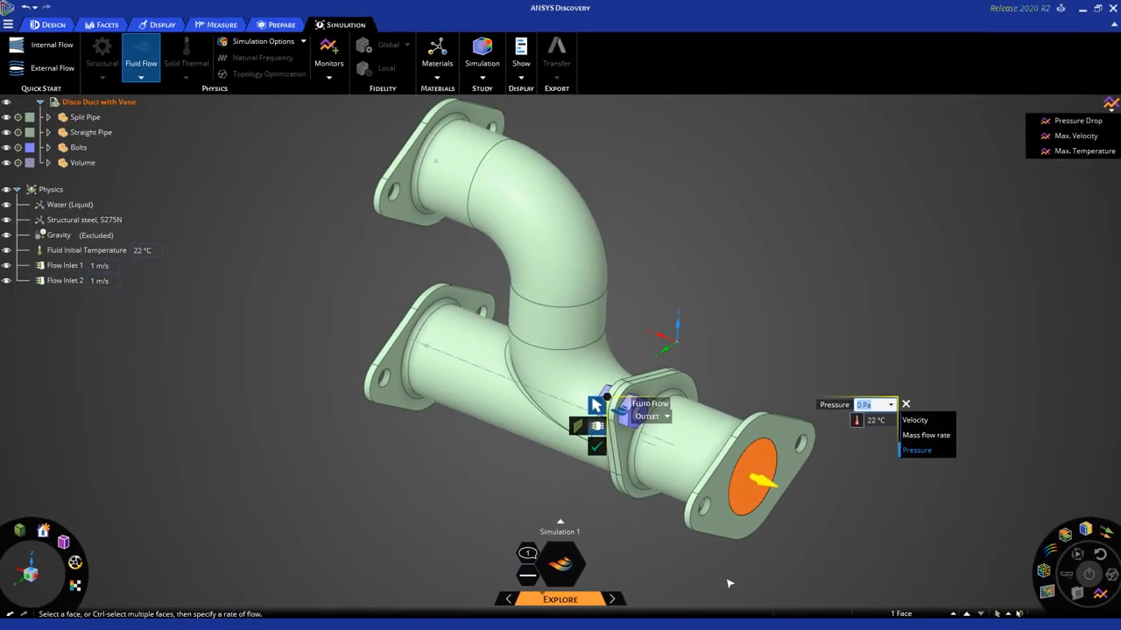
pyautogui.moveTo(622, 541)
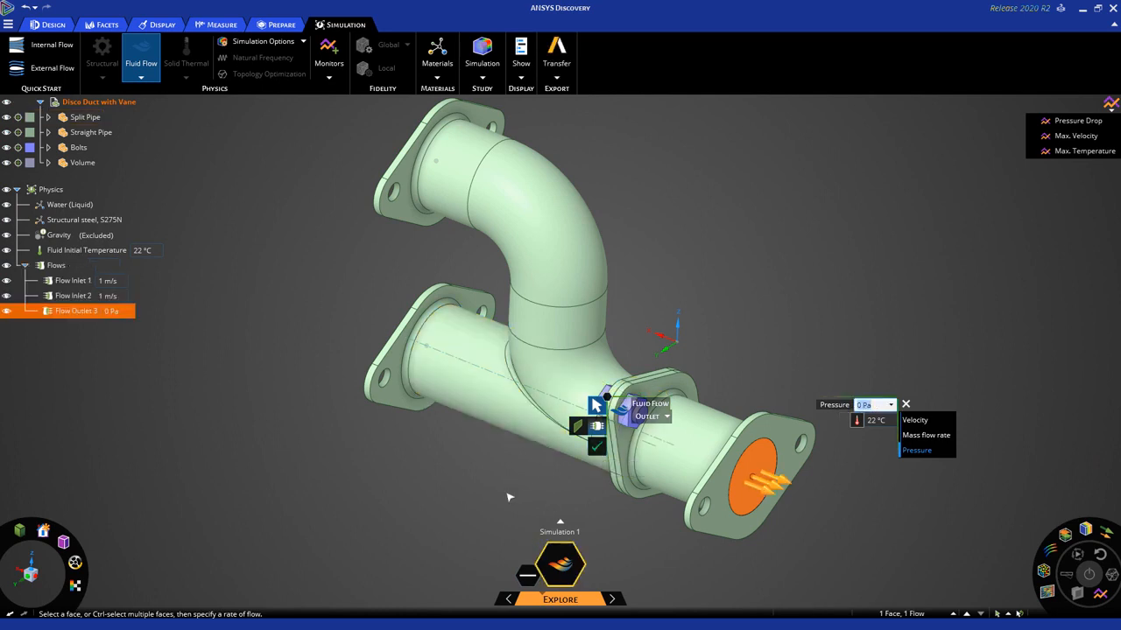
pyautogui.moveTo(284, 308)
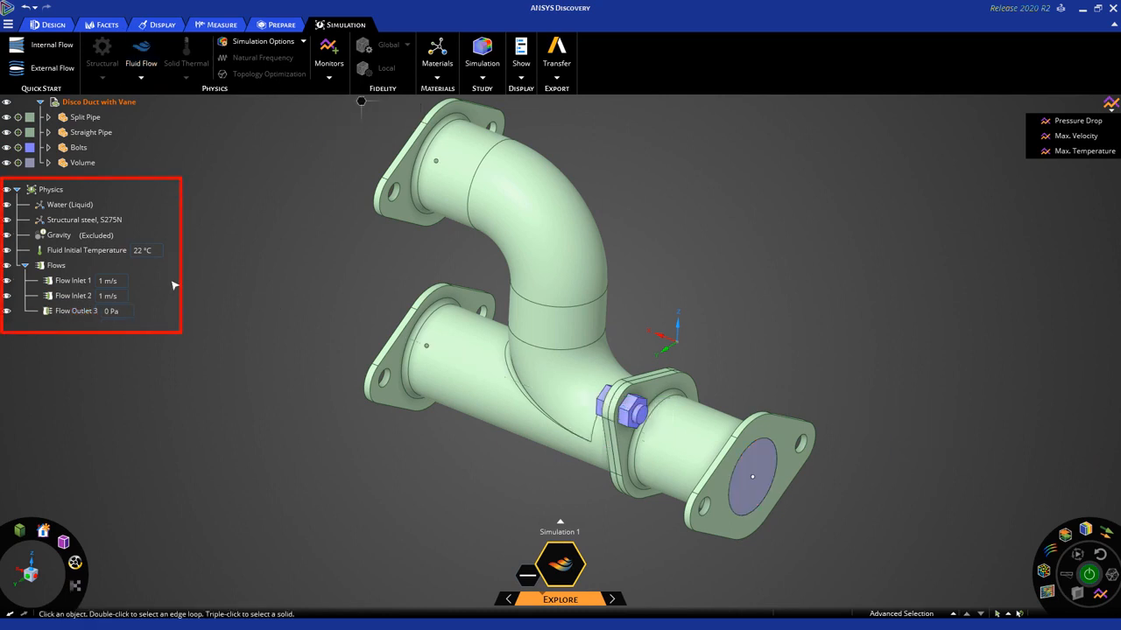
pyautogui.click(74, 294)
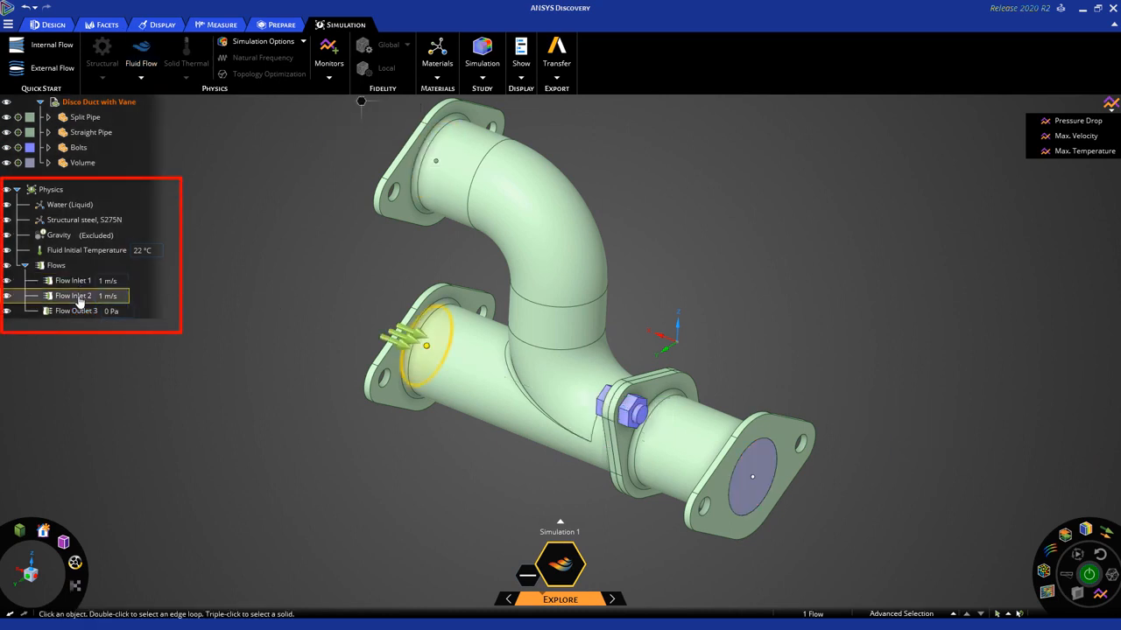
pyautogui.click(73, 280)
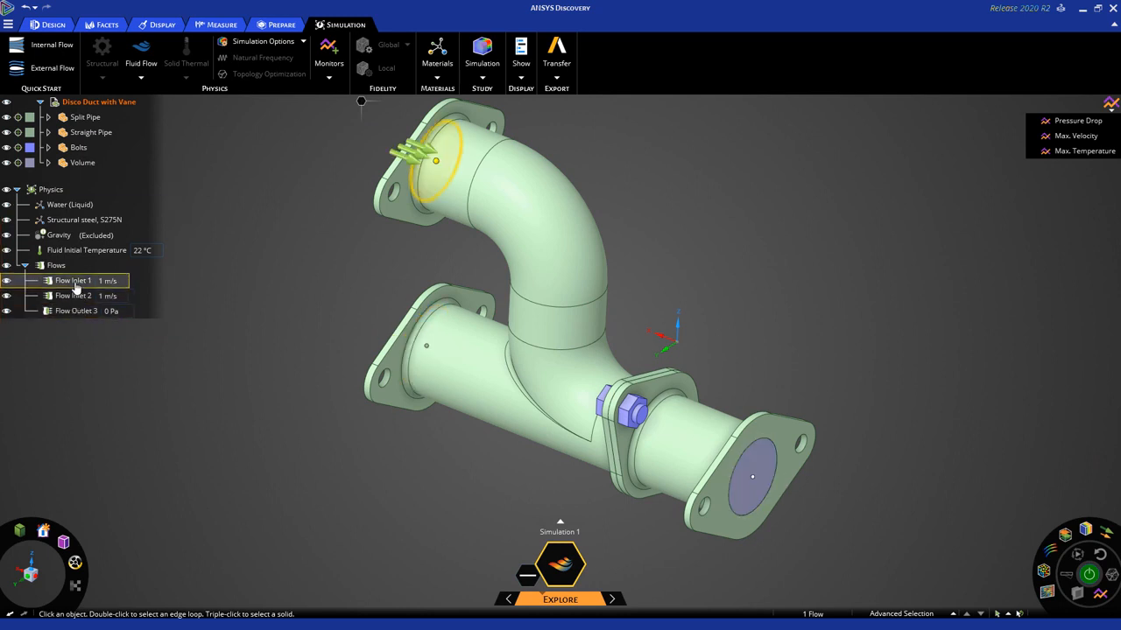
pyautogui.click(73, 296)
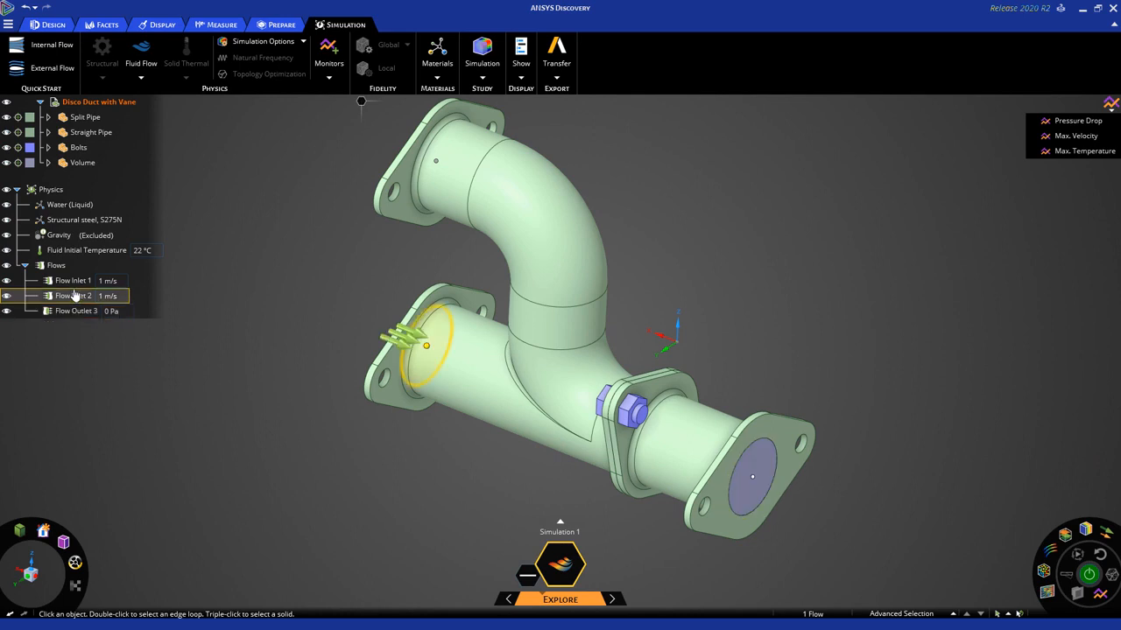
pyautogui.click(75, 312)
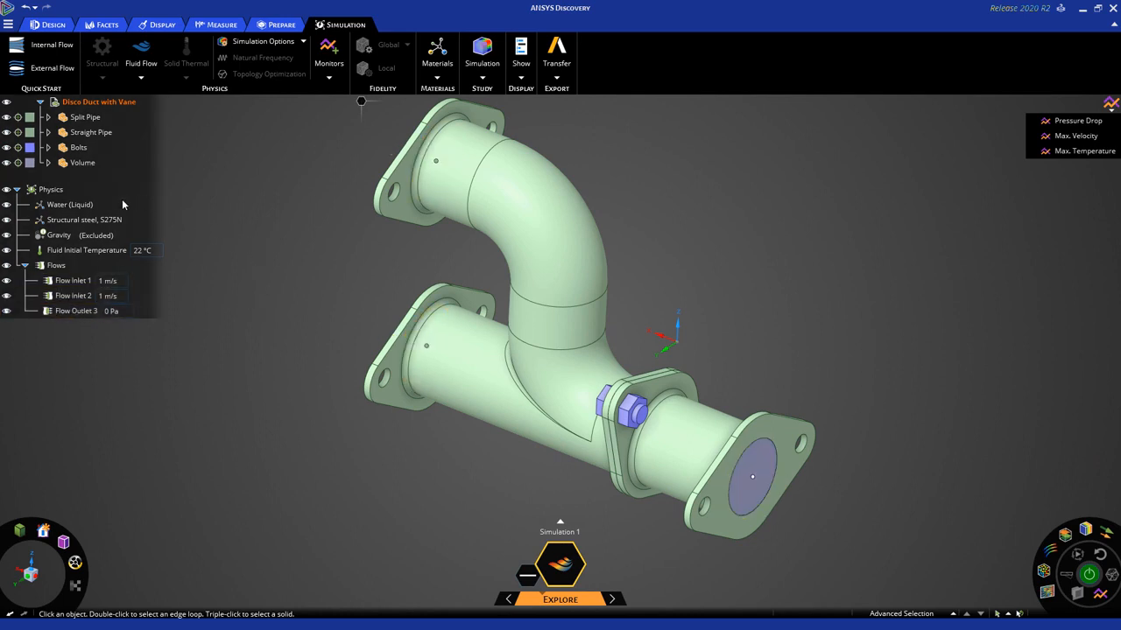
pyautogui.click(70, 203)
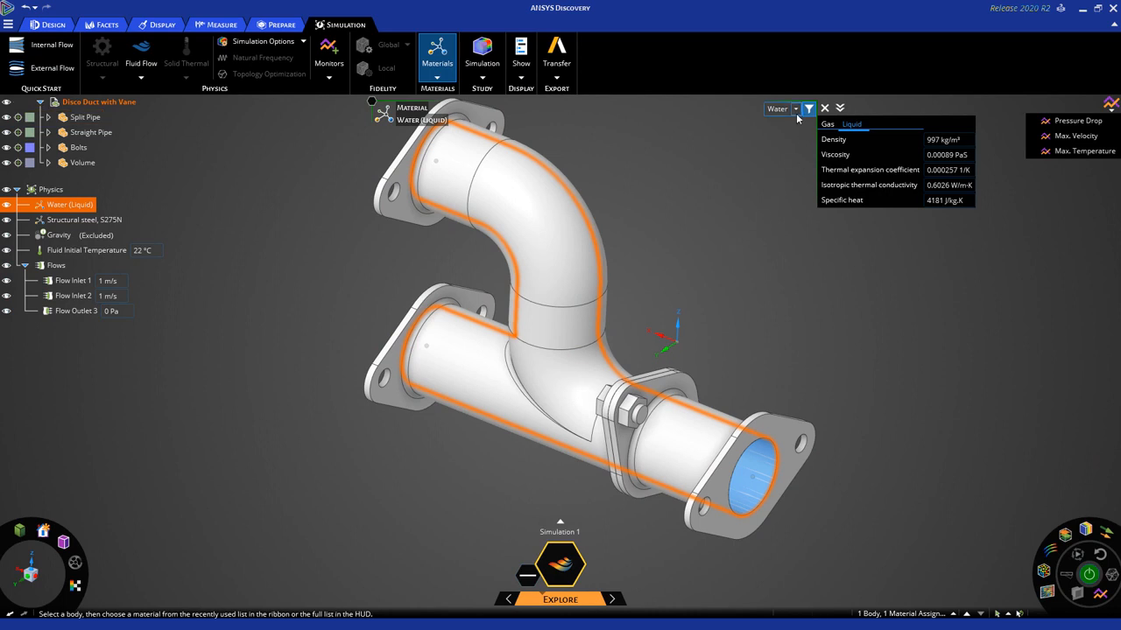
pyautogui.moveTo(781, 294)
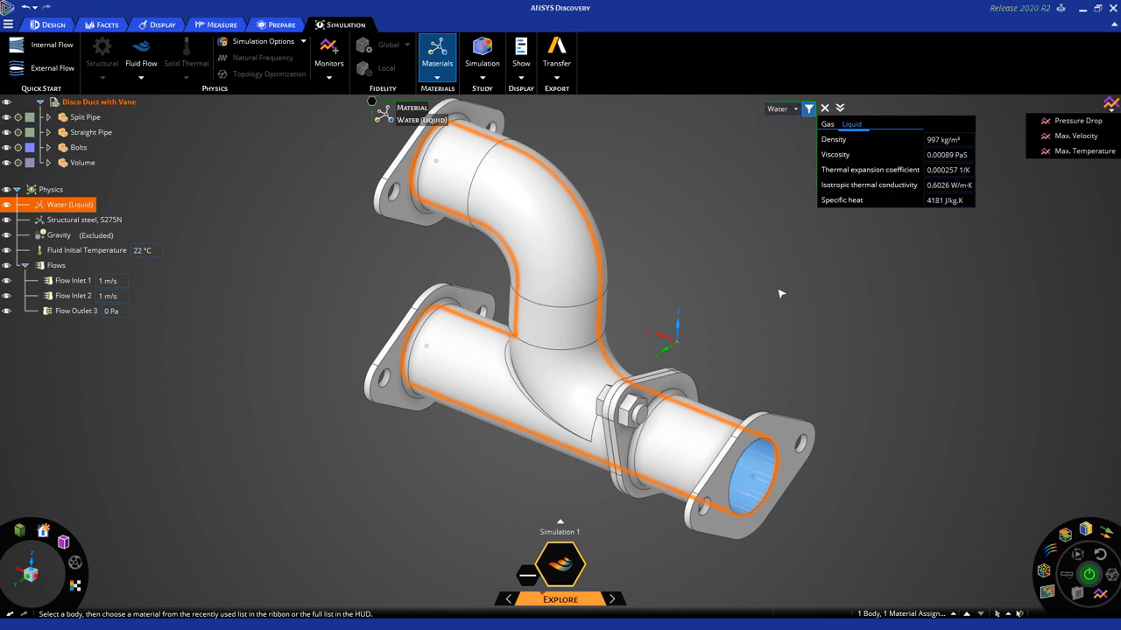
pyautogui.moveTo(783, 301)
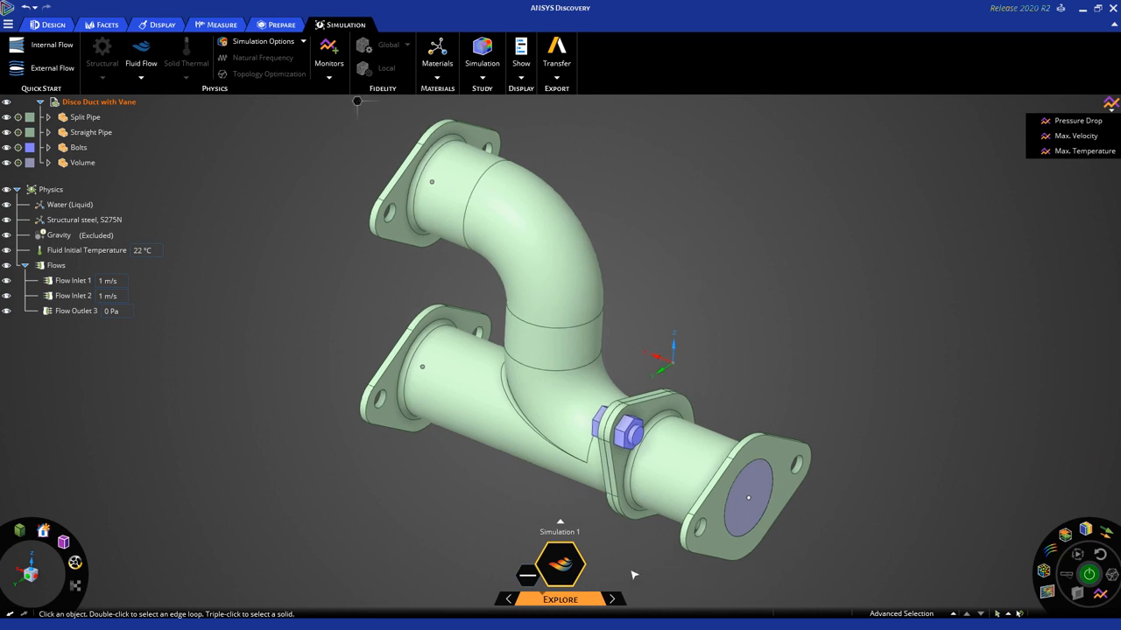
pyautogui.moveTo(616, 571)
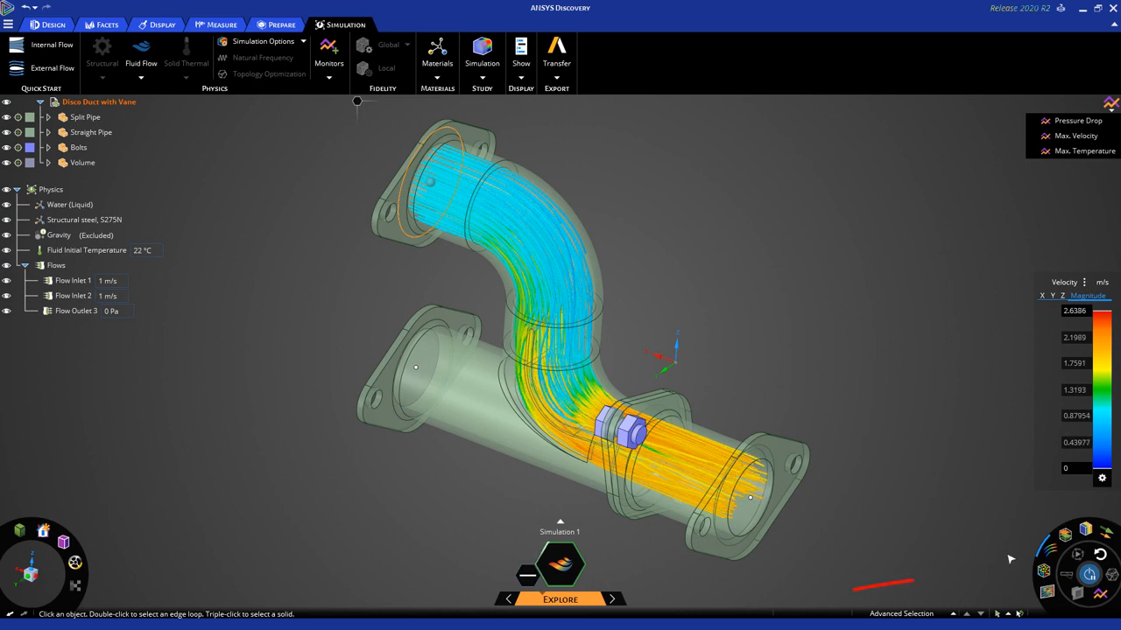
# - Hide the streamline display and insert a section plane; monitors read 2130.3 Pa drop and 2.6583 m/s peak velocity
pyautogui.click(1047, 547)
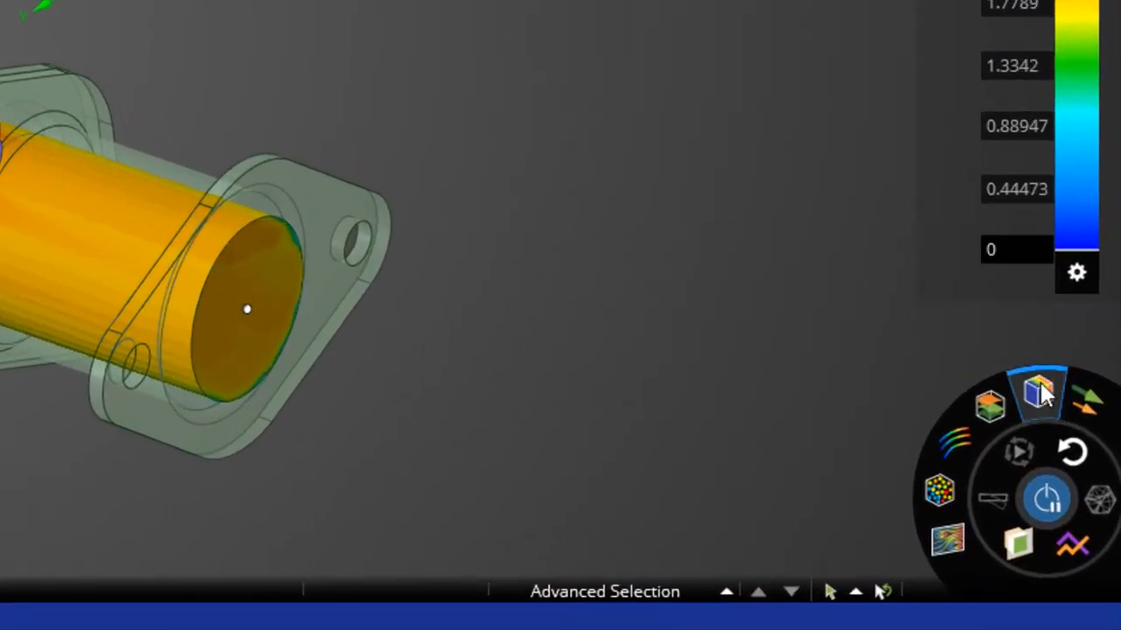
pyautogui.click(1037, 394)
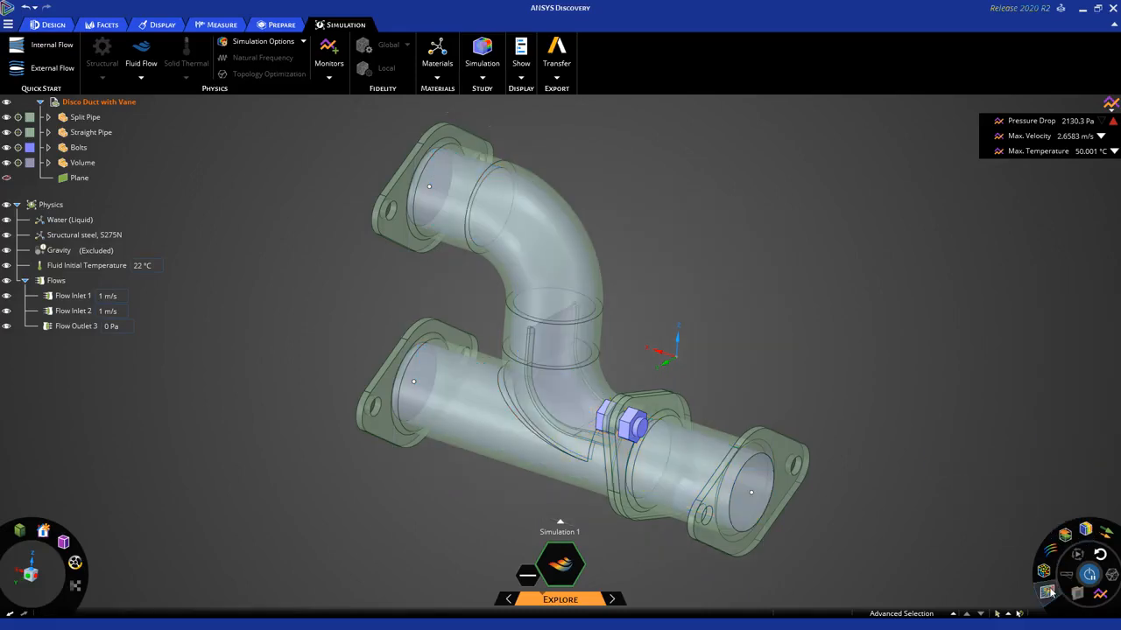
# - Show results on the section plane, face it front-on, and change the legend variable from Velocity to Temperature
pyautogui.click(560, 563)
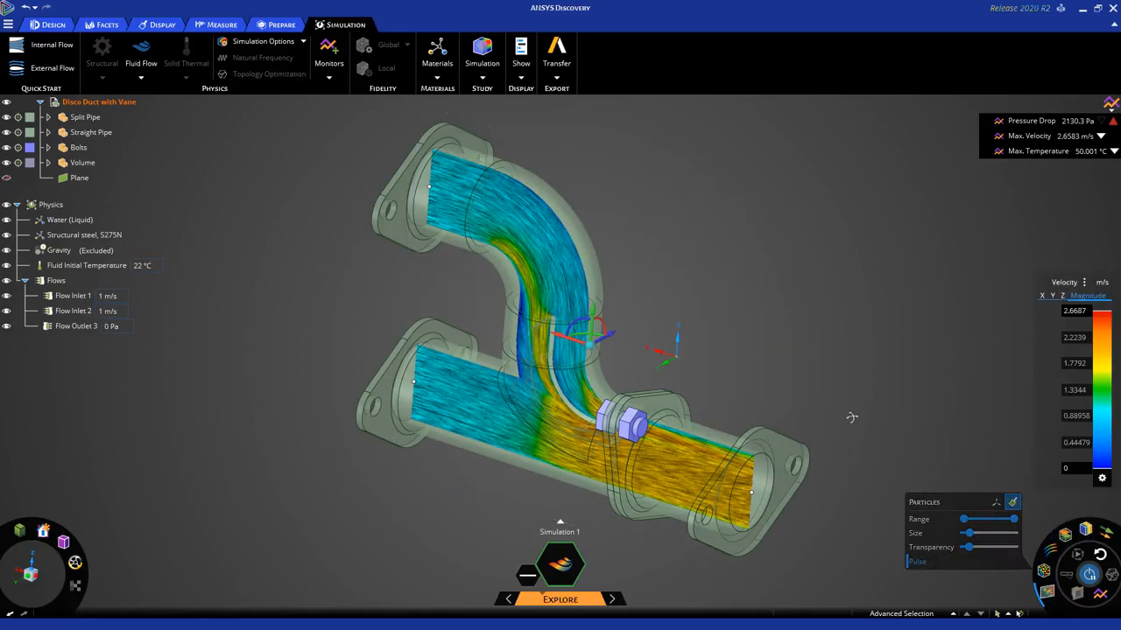
pyautogui.moveTo(852, 417); pyautogui.dragTo(865, 361)
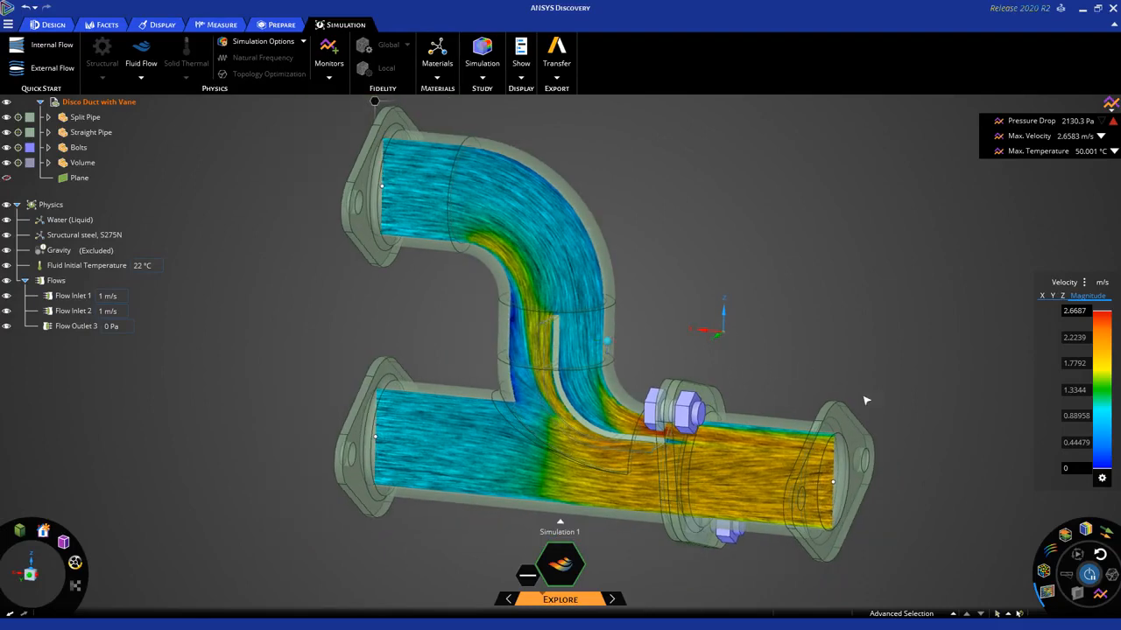
pyautogui.click(1086, 529)
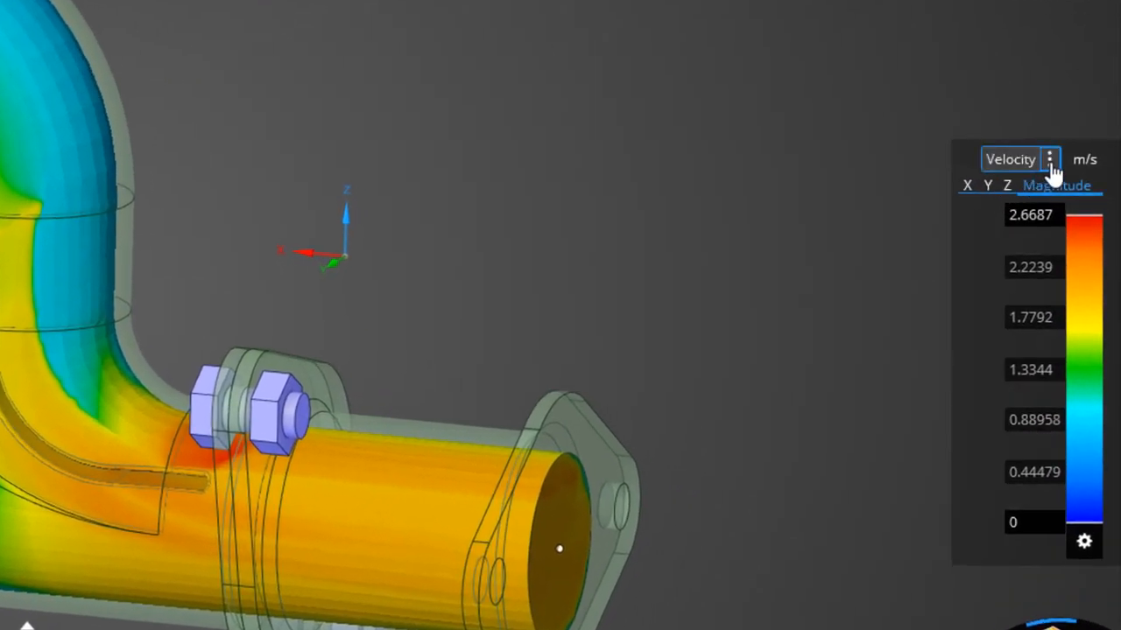
pyautogui.click(1051, 159)
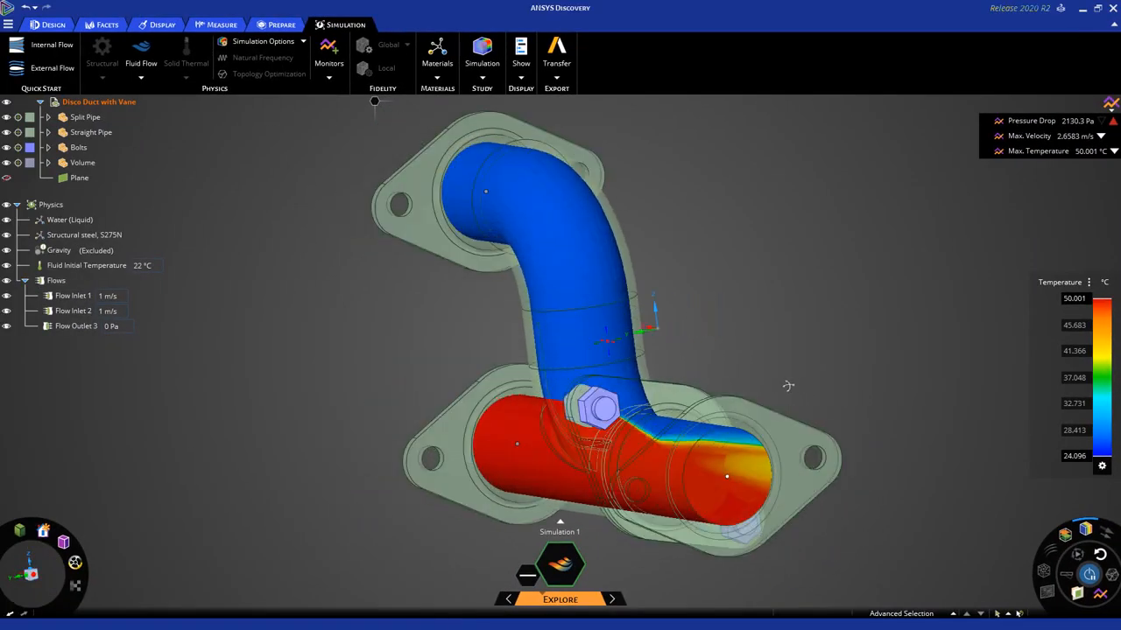
pyautogui.moveTo(788, 385); pyautogui.dragTo(890, 410)
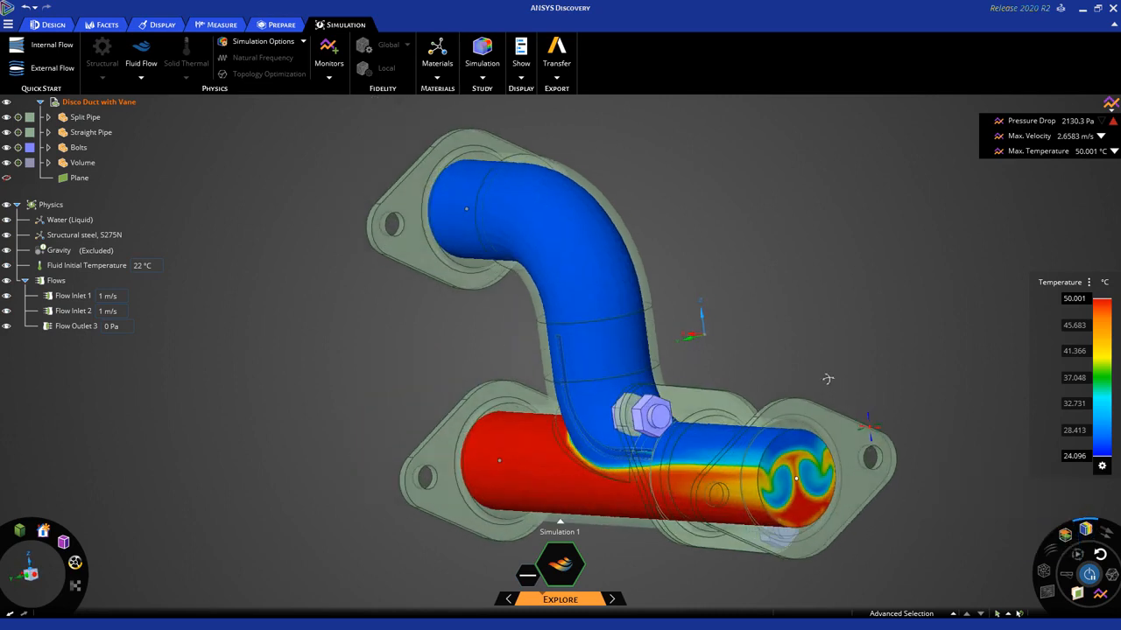
pyautogui.moveTo(826, 379); pyautogui.dragTo(907, 392)
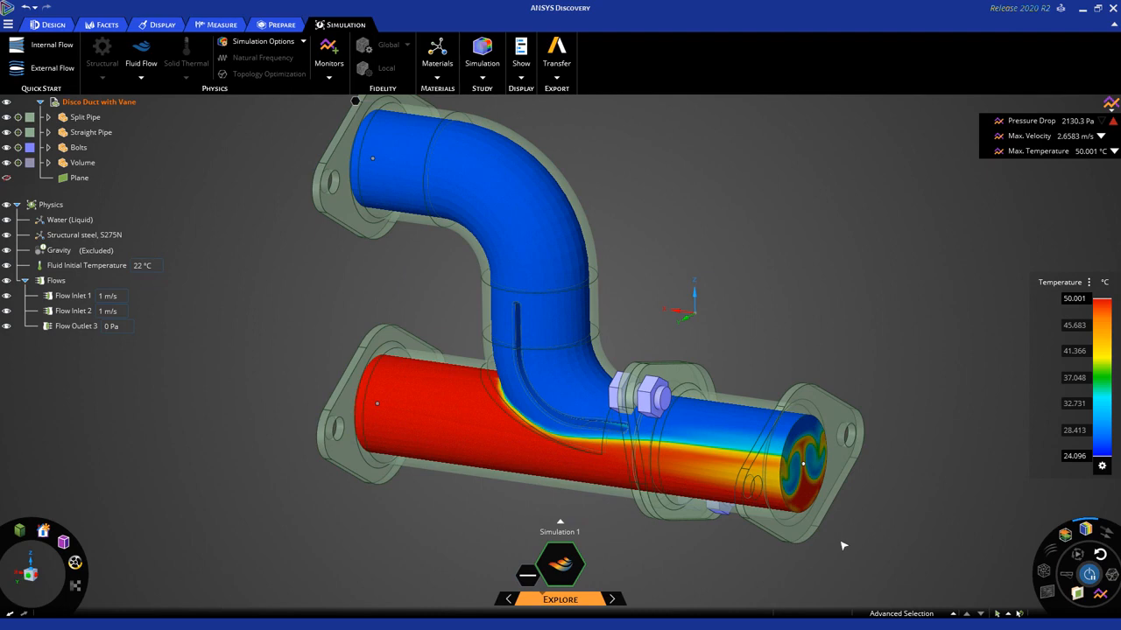
pyautogui.moveTo(849, 549)
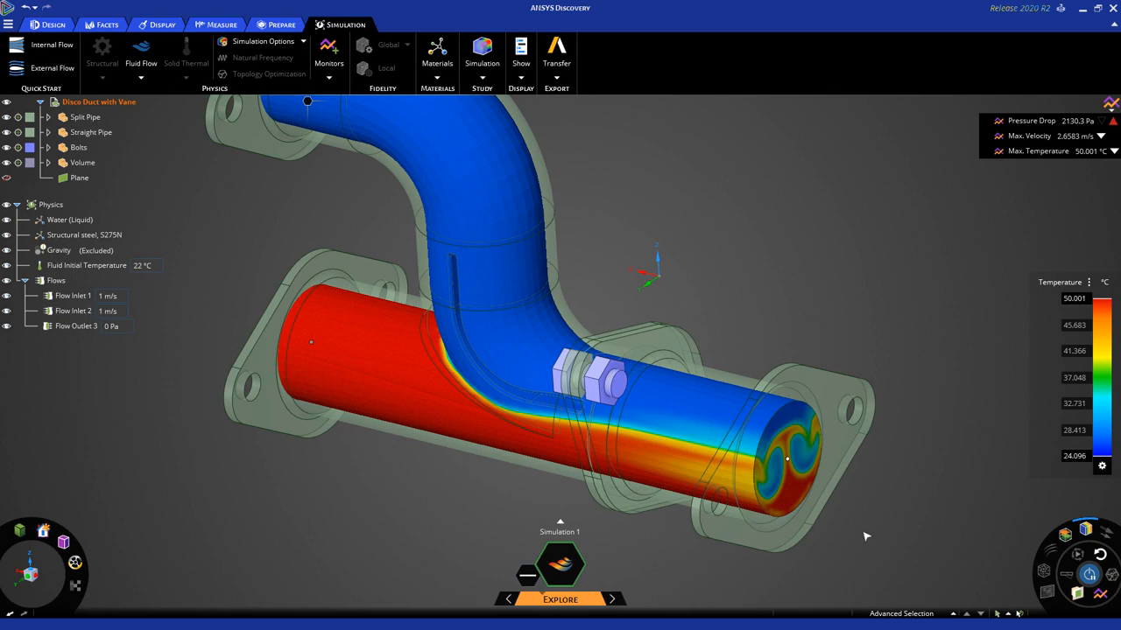
pyautogui.moveTo(854, 540)
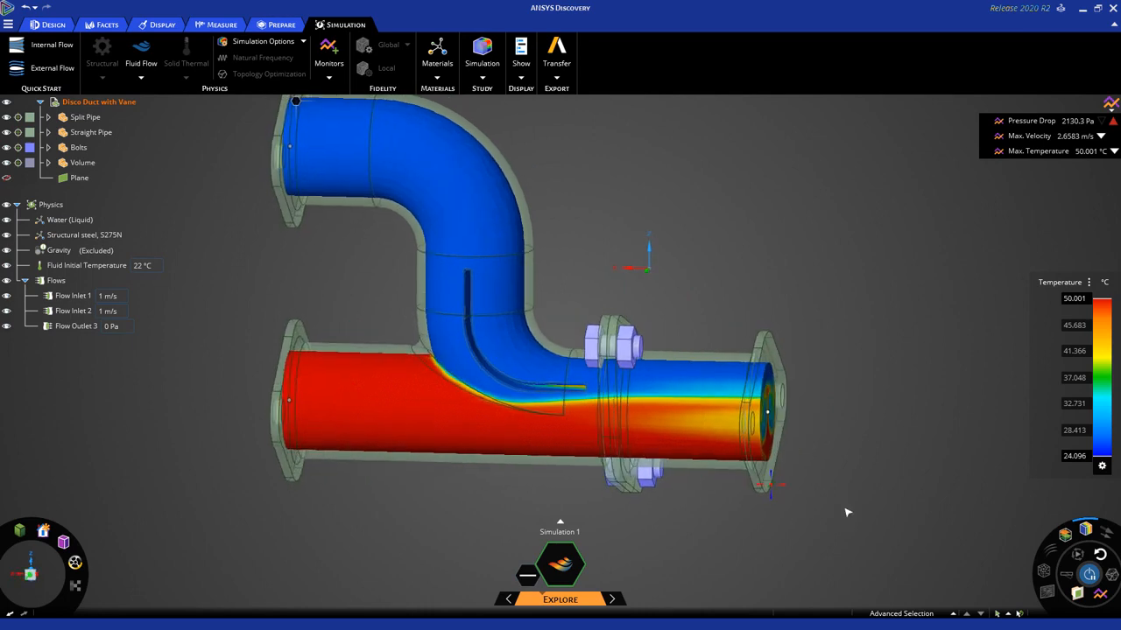
pyautogui.moveTo(708, 304)
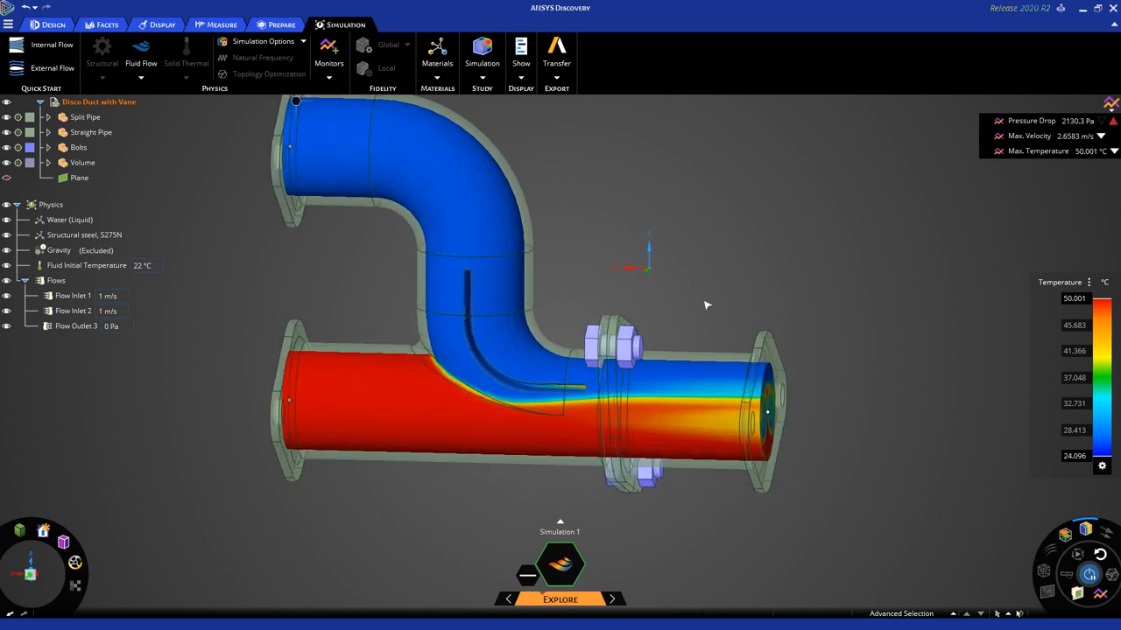
pyautogui.click(764, 411)
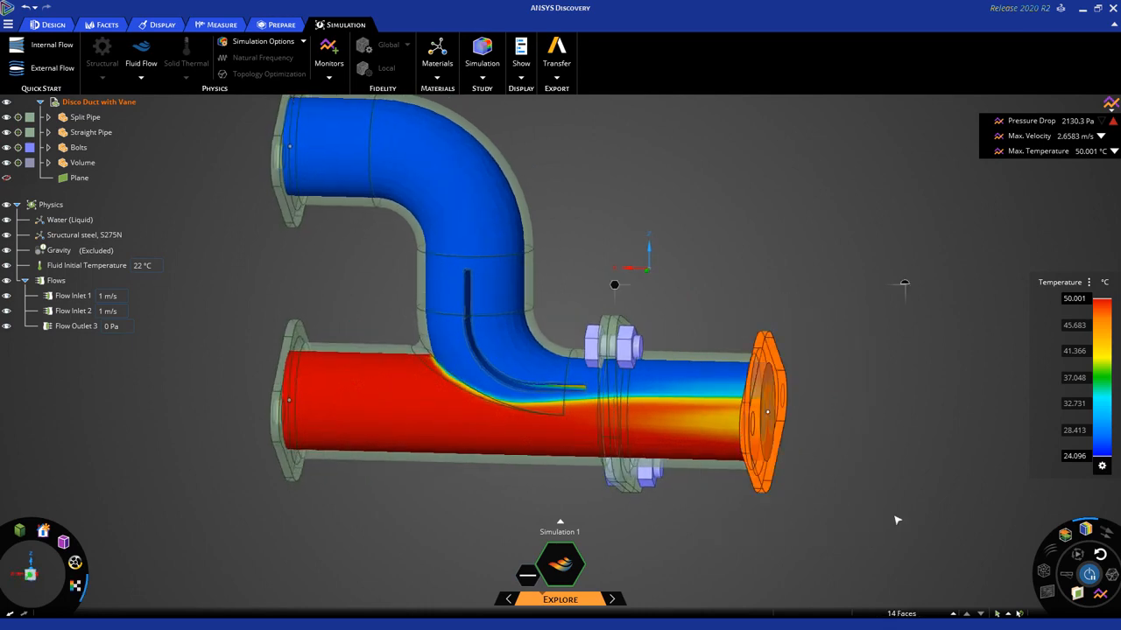